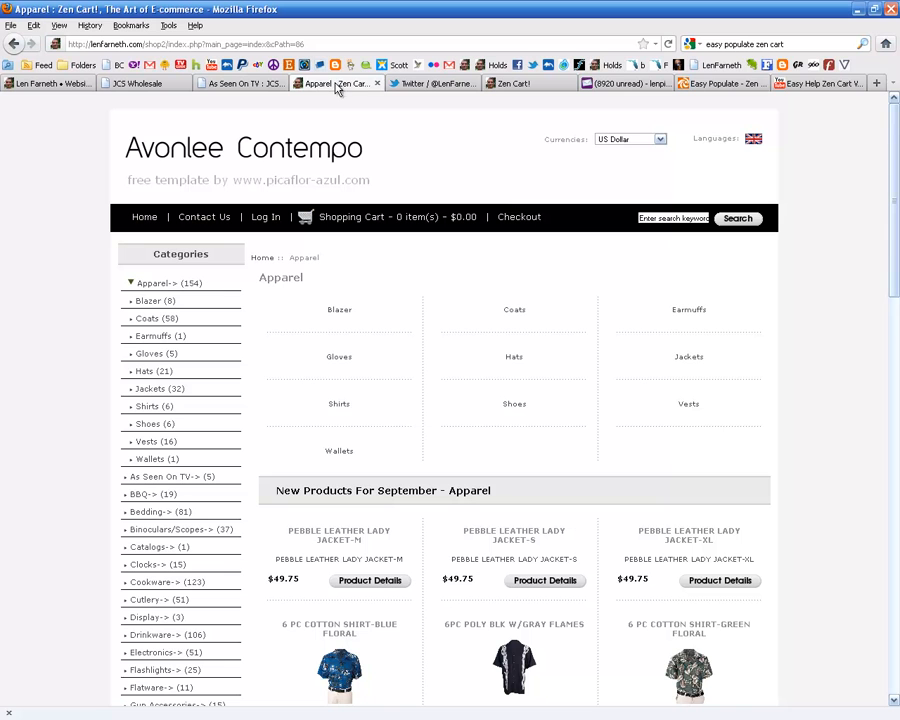
{"action": "mouse_move", "coordinate": [883, 148]}
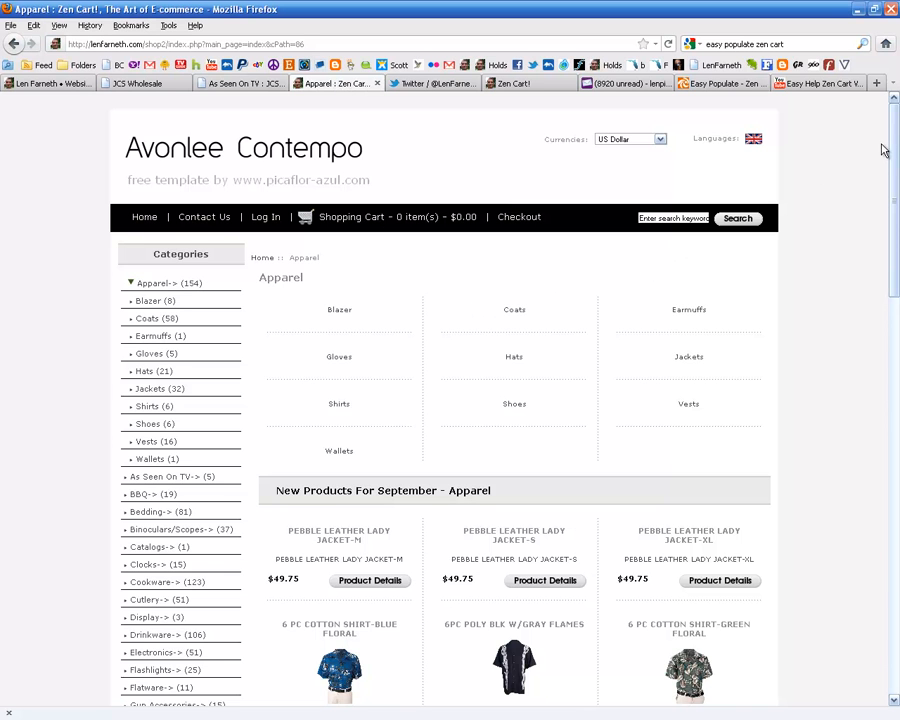
Scroll to the green floral shirt on the Apparel page, view its larger image, and close the popup.
{"action": "scroll", "scroll_direction": "down", "scroll_amount": 3}
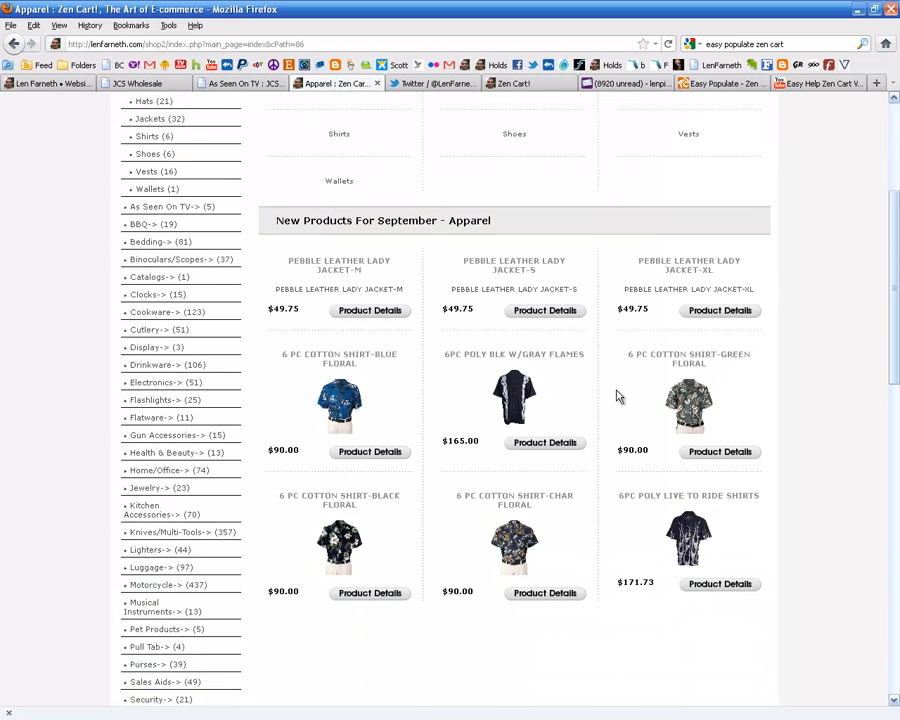
{"action": "mouse_move", "coordinate": [688, 405]}
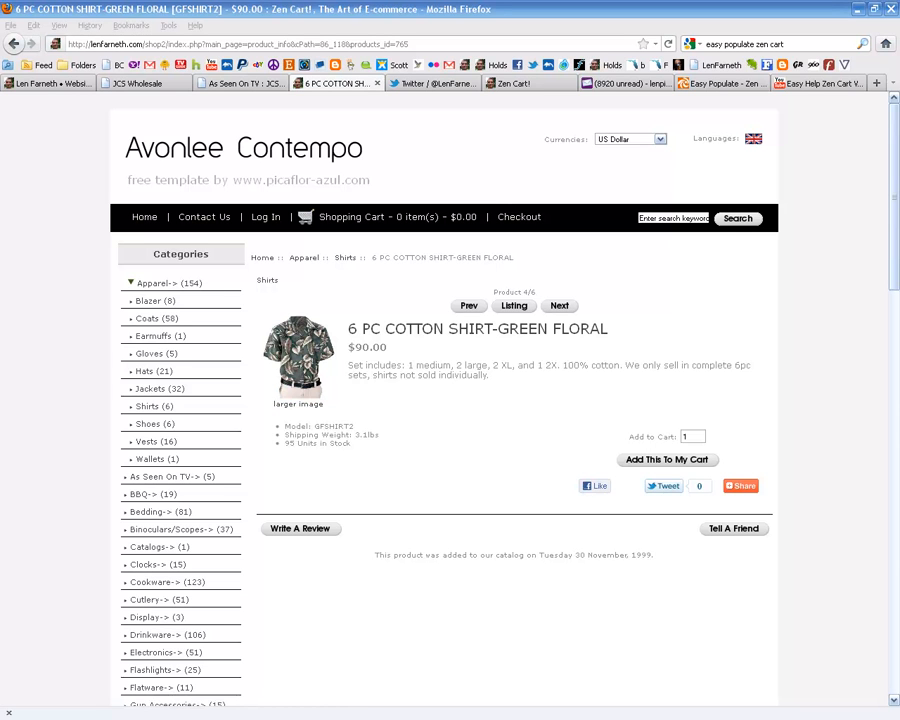
{"action": "left_click", "coordinate": [298, 360]}
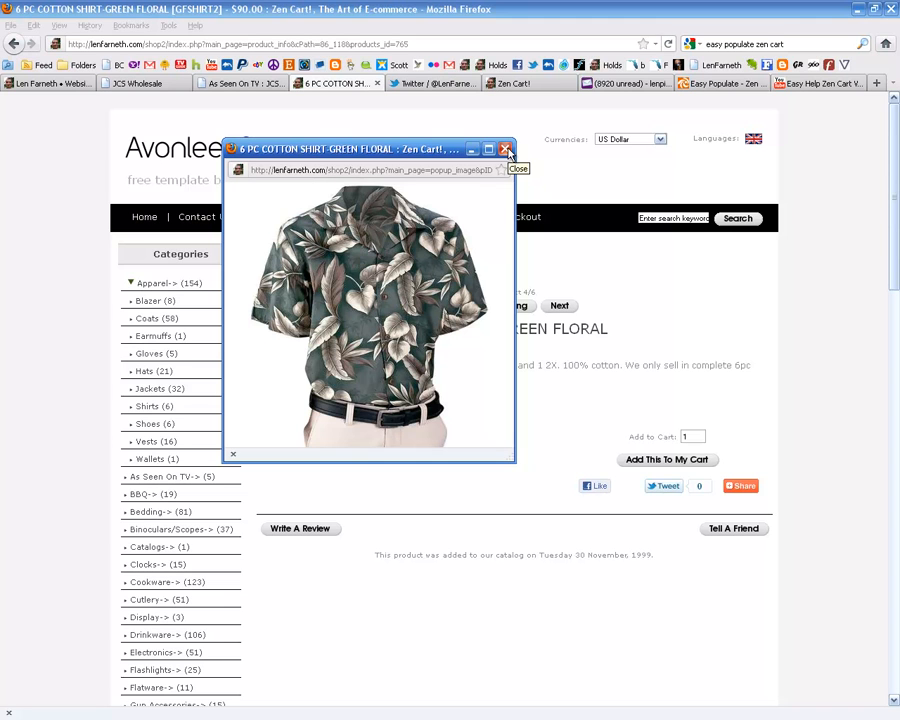
{"action": "left_click", "coordinate": [504, 149]}
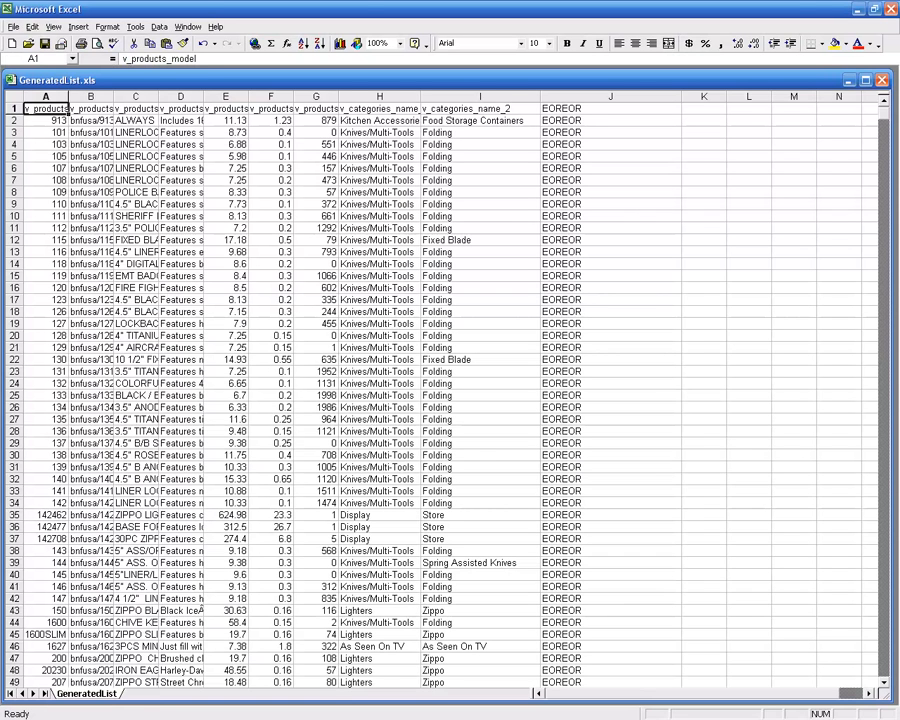
{"action": "mouse_move", "coordinate": [738, 135]}
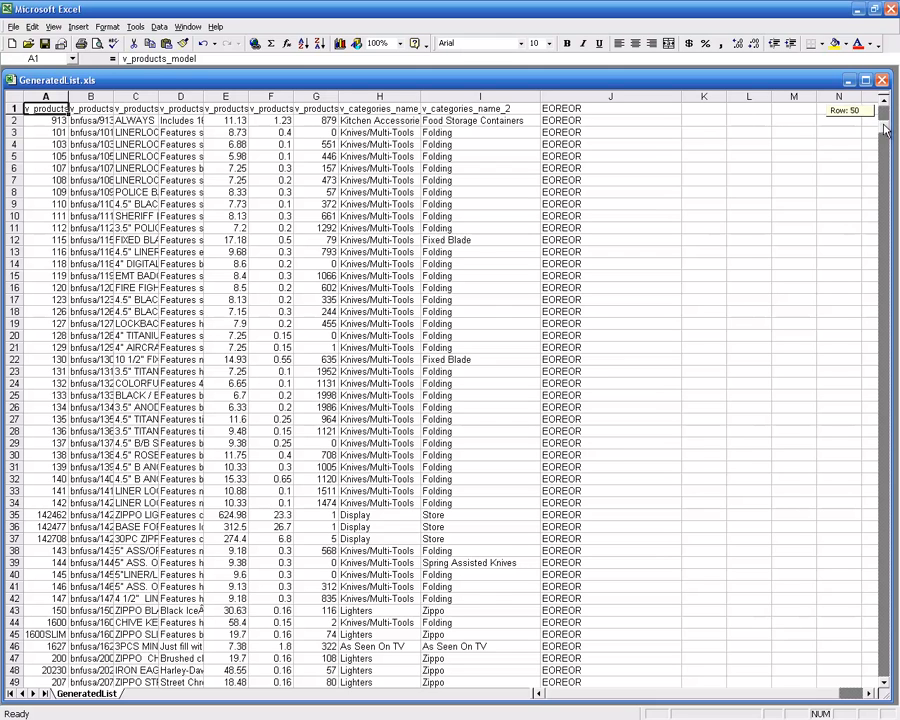
Scroll through GeneratedList.xls in Excel to check how many product rows it has.
{"action": "left_click_drag", "start_coordinate": [884, 127], "coordinate": [884, 690]}
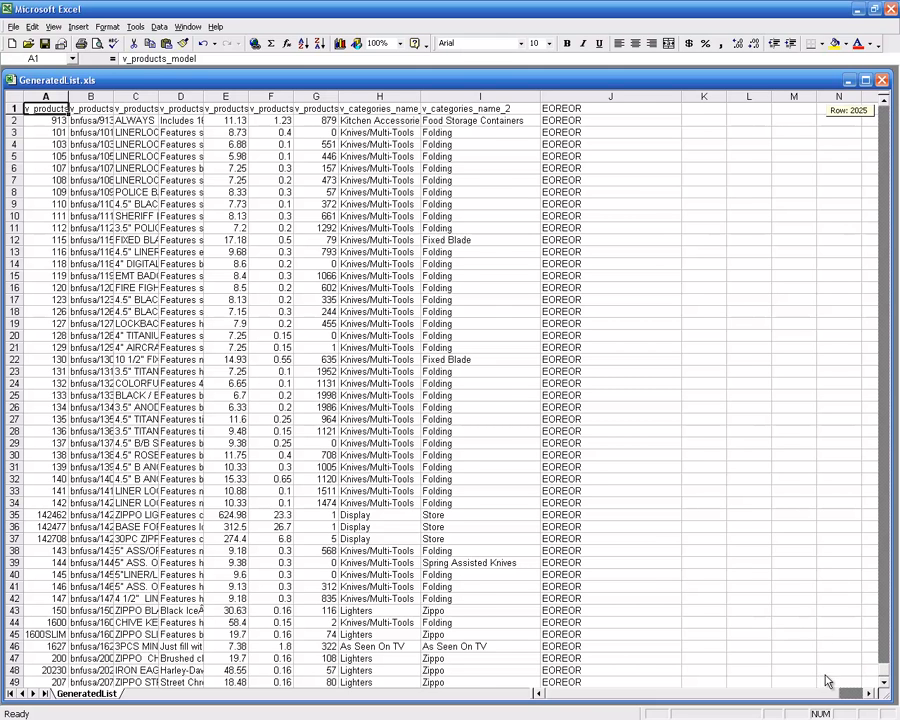
{"action": "scroll", "scroll_direction": "down", "scroll_amount": 3}
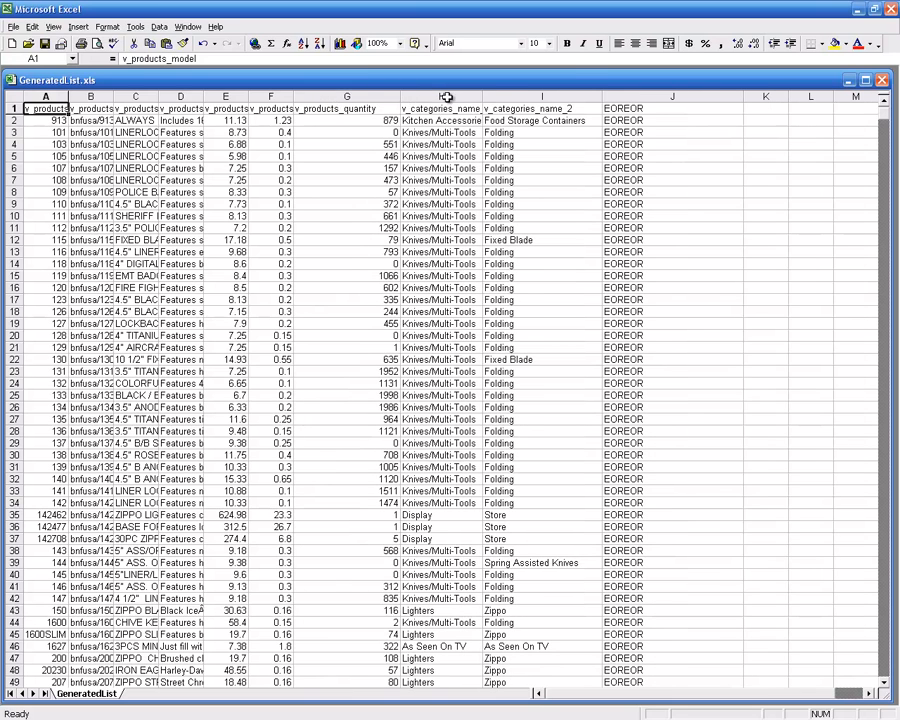
Widen the category, quantity, weight, price, description, name and image columns, then select column B.
{"action": "left_click_drag", "start_coordinate": [485, 96], "coordinate": [538, 96]}
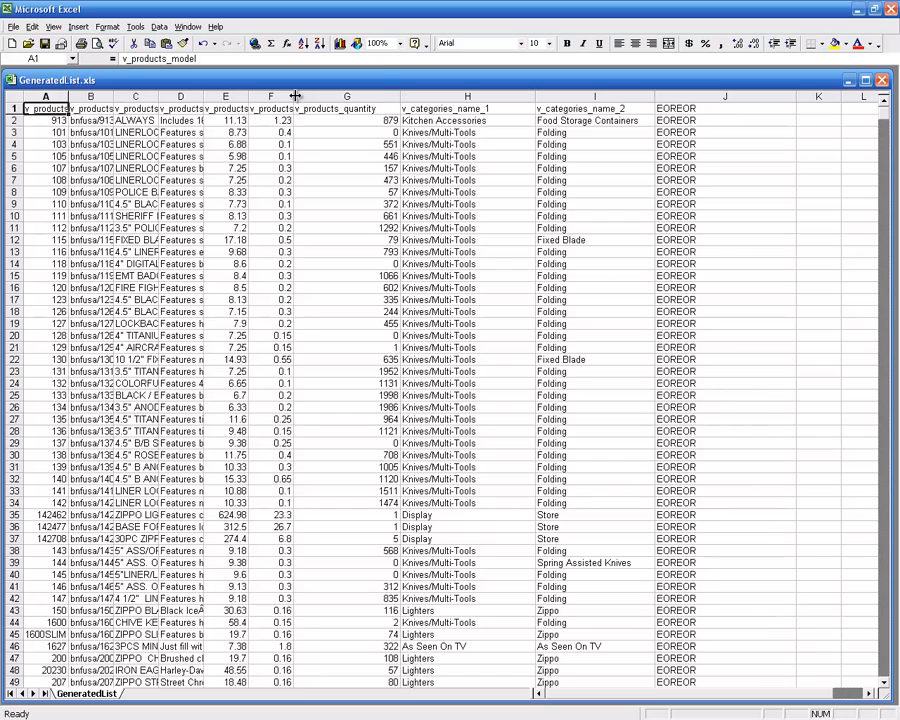
{"action": "left_click_drag", "start_coordinate": [293, 96], "coordinate": [356, 96]}
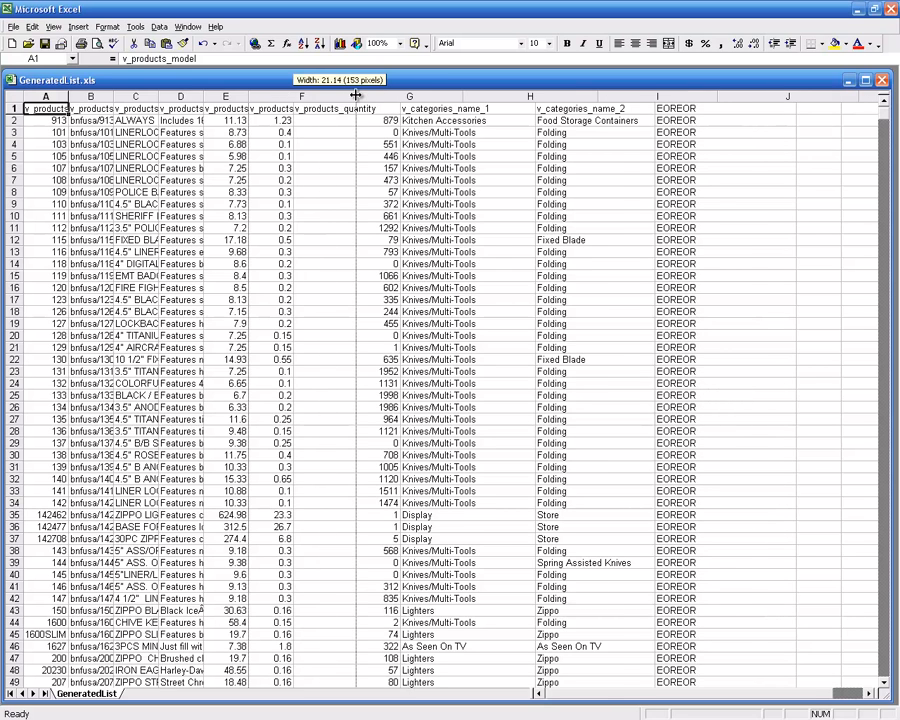
{"action": "left_click_drag", "start_coordinate": [355, 96], "coordinate": [408, 96]}
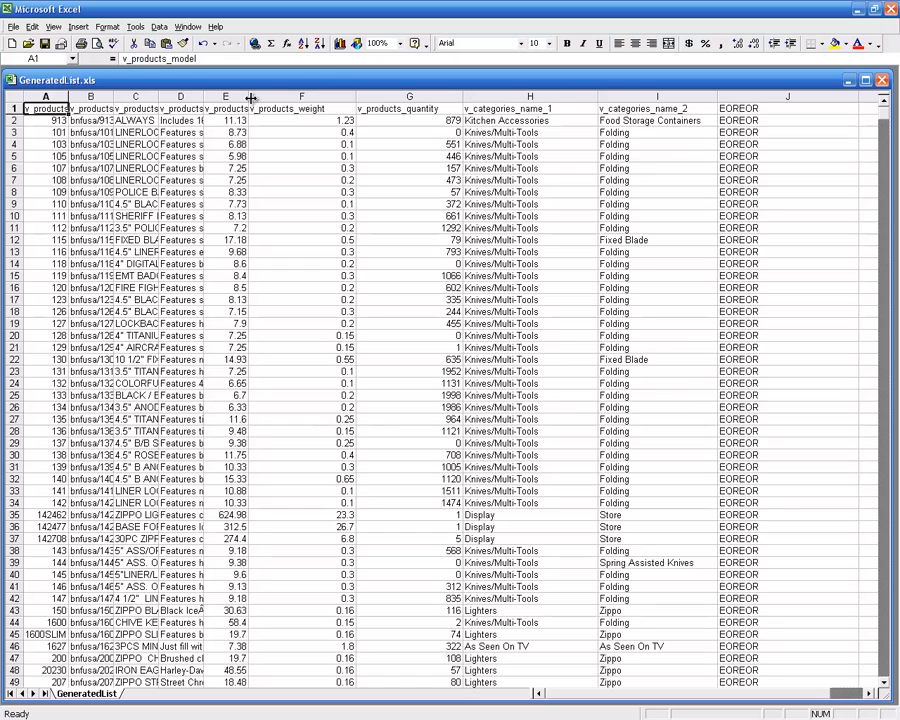
{"action": "left_click_drag", "start_coordinate": [270, 96], "coordinate": [294, 96]}
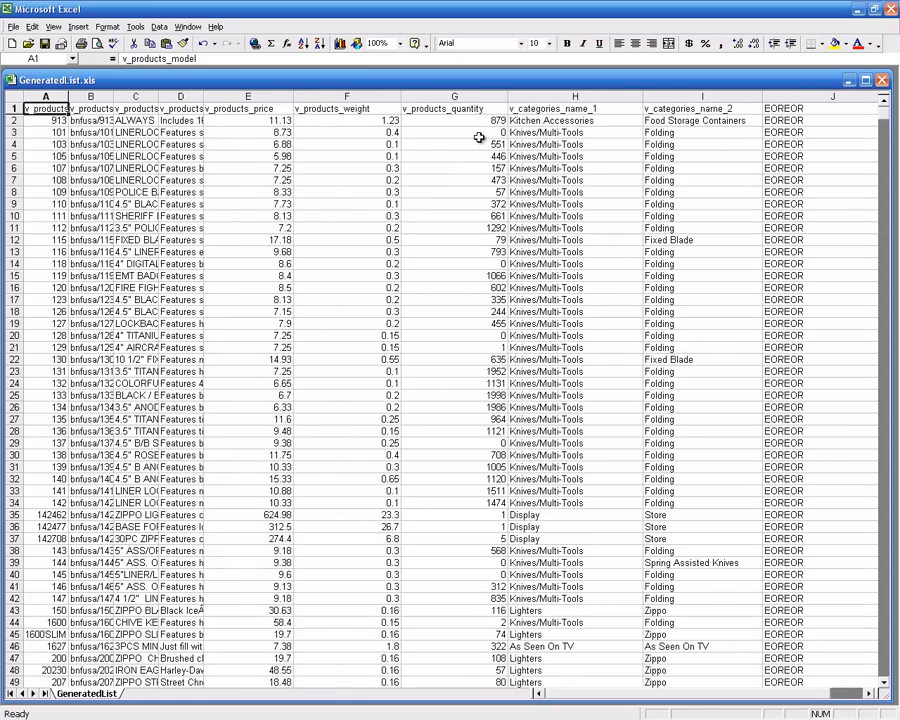
{"action": "mouse_move", "coordinate": [210, 96]}
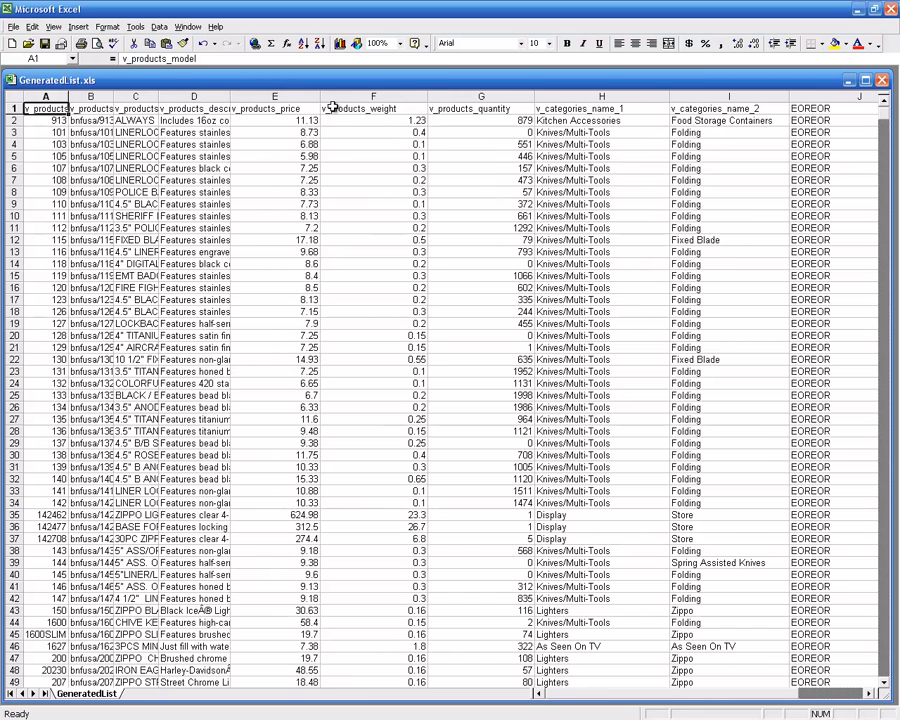
{"action": "mouse_move", "coordinate": [384, 180]}
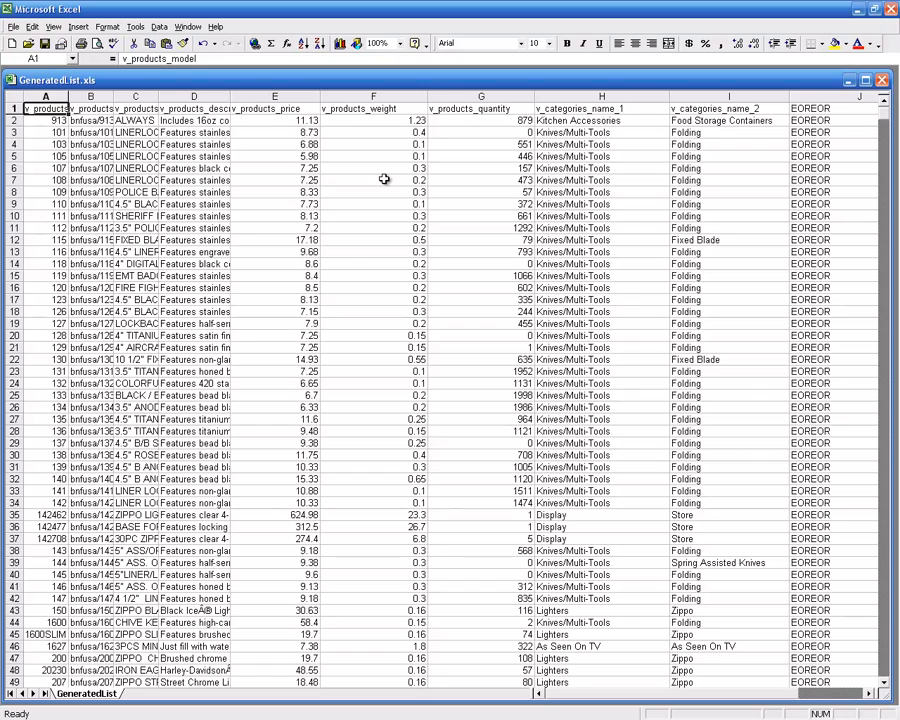
{"action": "mouse_move", "coordinate": [373, 237]}
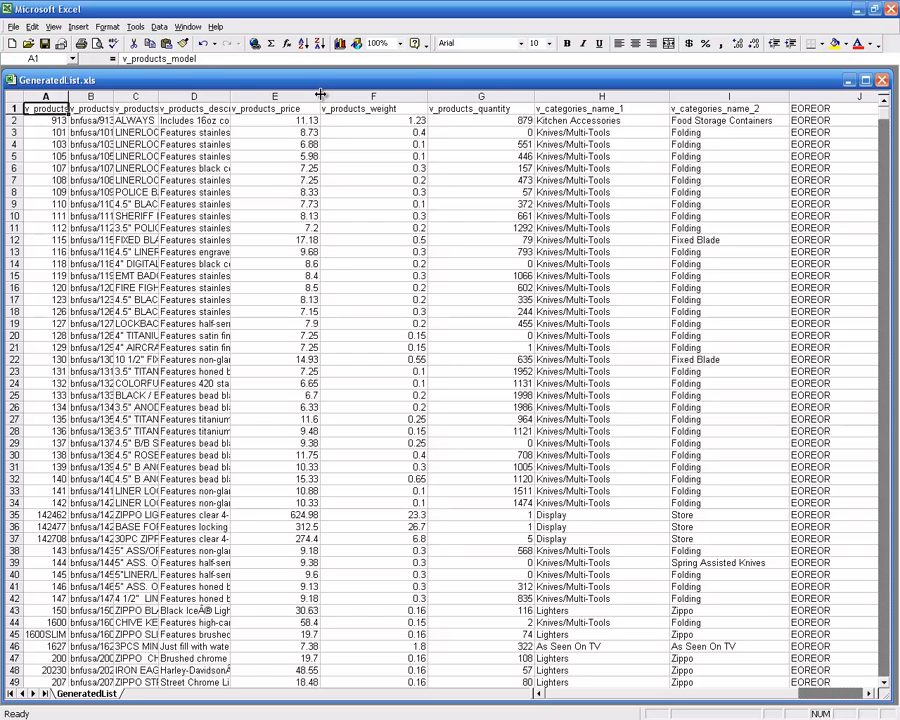
{"action": "left_click_drag", "start_coordinate": [322, 96], "coordinate": [331, 96]}
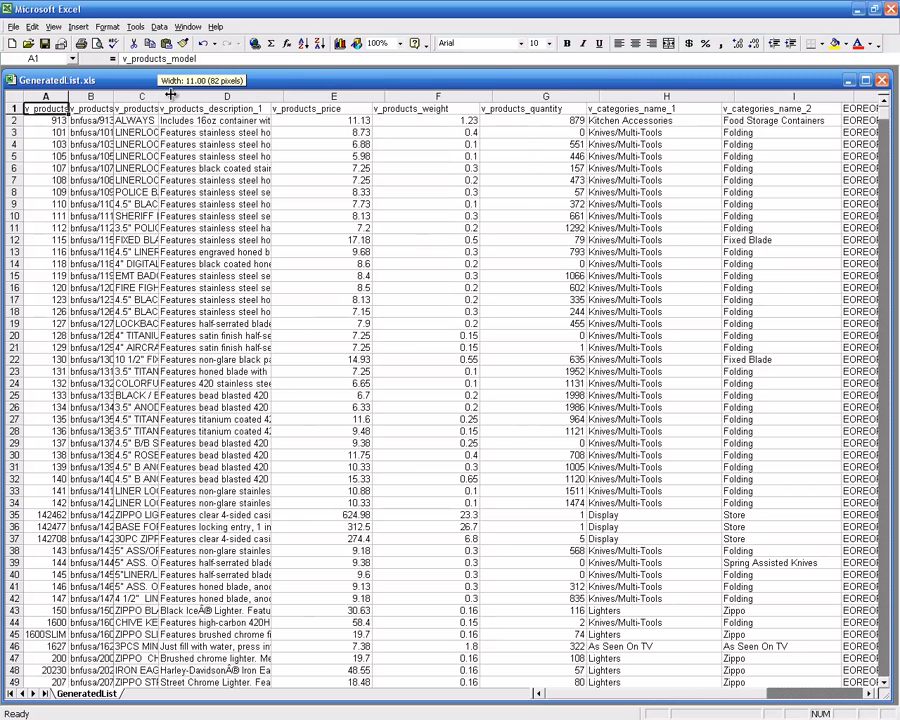
{"action": "left_click_drag", "start_coordinate": [170, 95], "coordinate": [188, 95]}
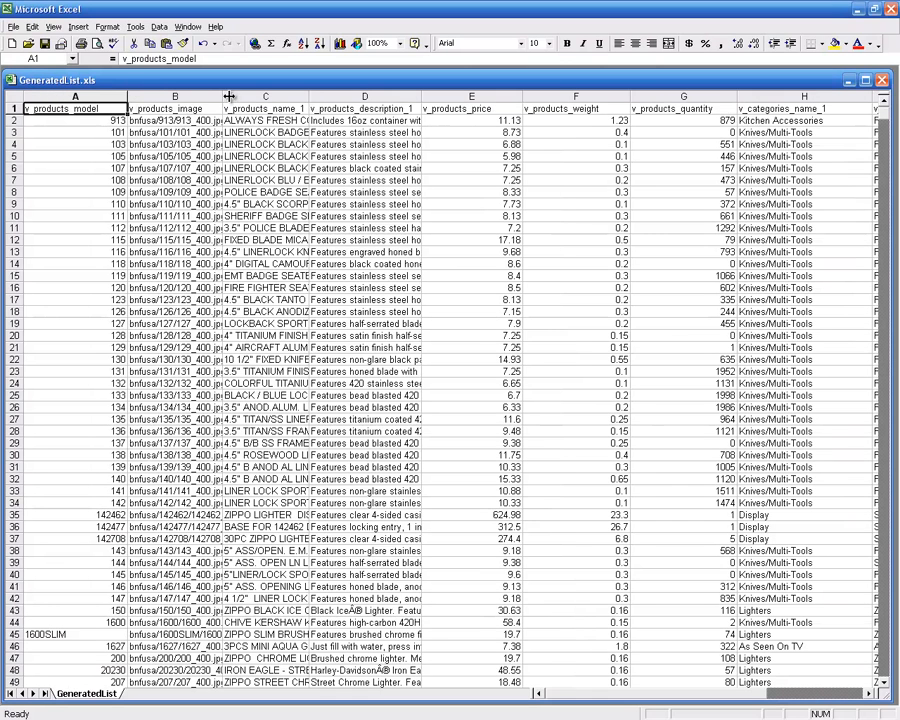
{"action": "left_click_drag", "start_coordinate": [237, 96], "coordinate": [255, 96]}
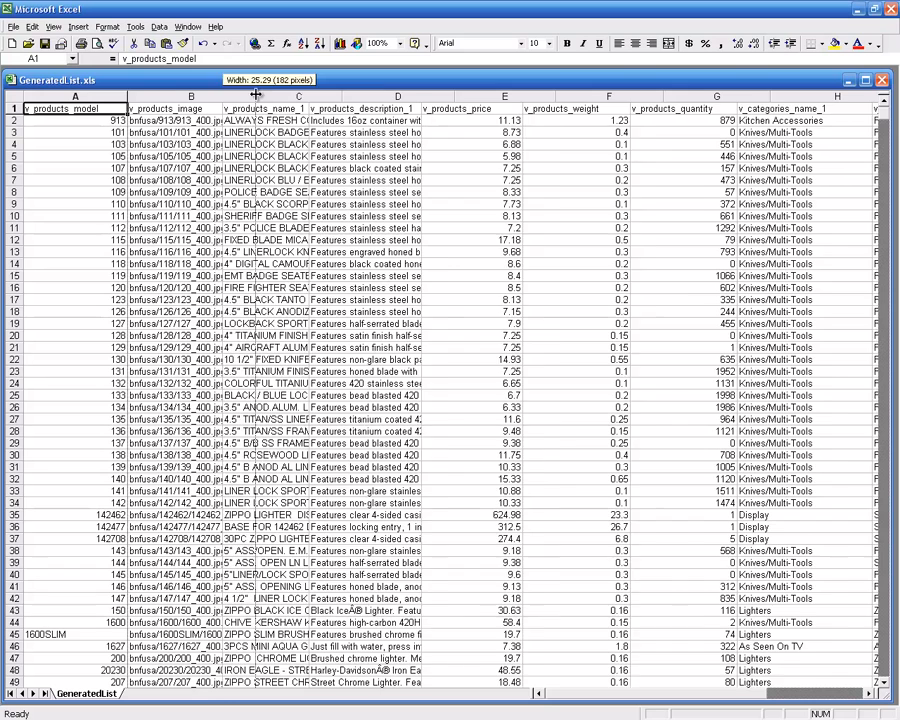
{"action": "left_click_drag", "start_coordinate": [255, 95], "coordinate": [230, 95]}
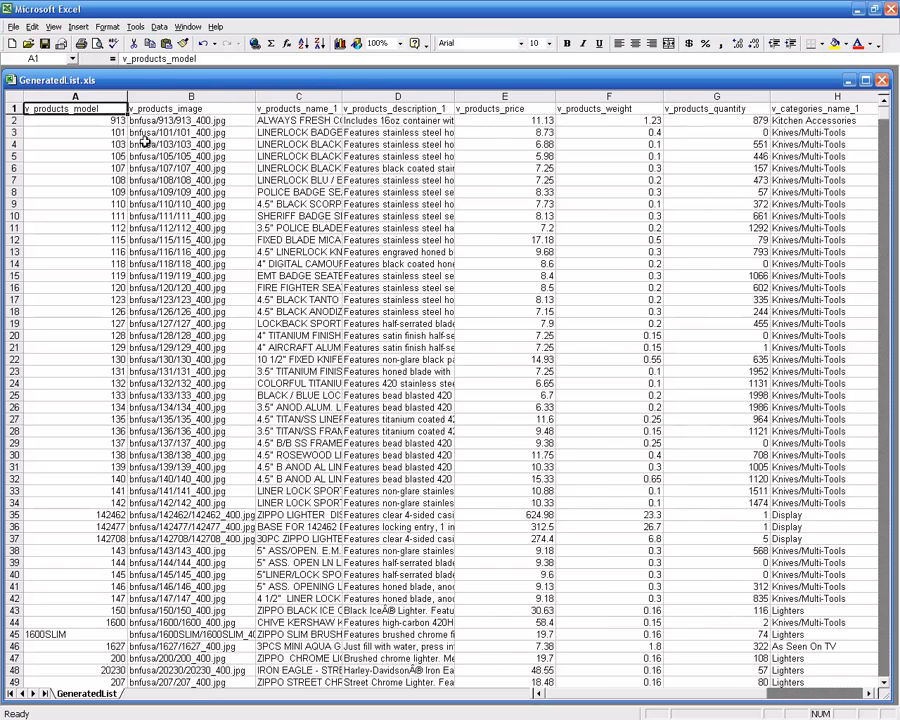
{"action": "left_click", "coordinate": [186, 108]}
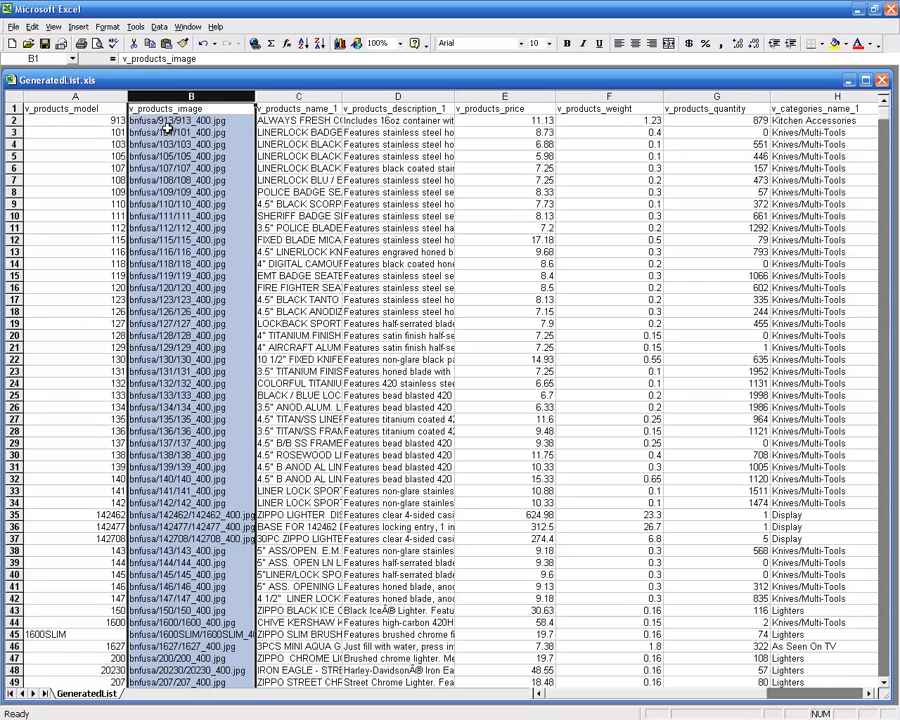
{"action": "mouse_move", "coordinate": [180, 128]}
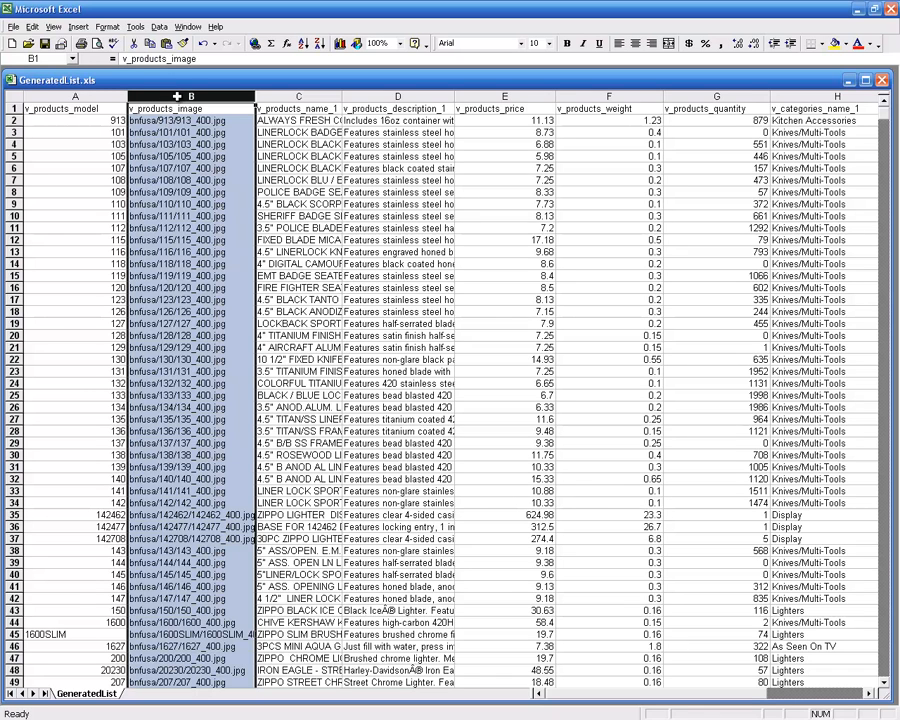
Insert an empty column B, widen it, and begin typing the header v_products_image.
{"action": "right_click", "coordinate": [190, 114]}
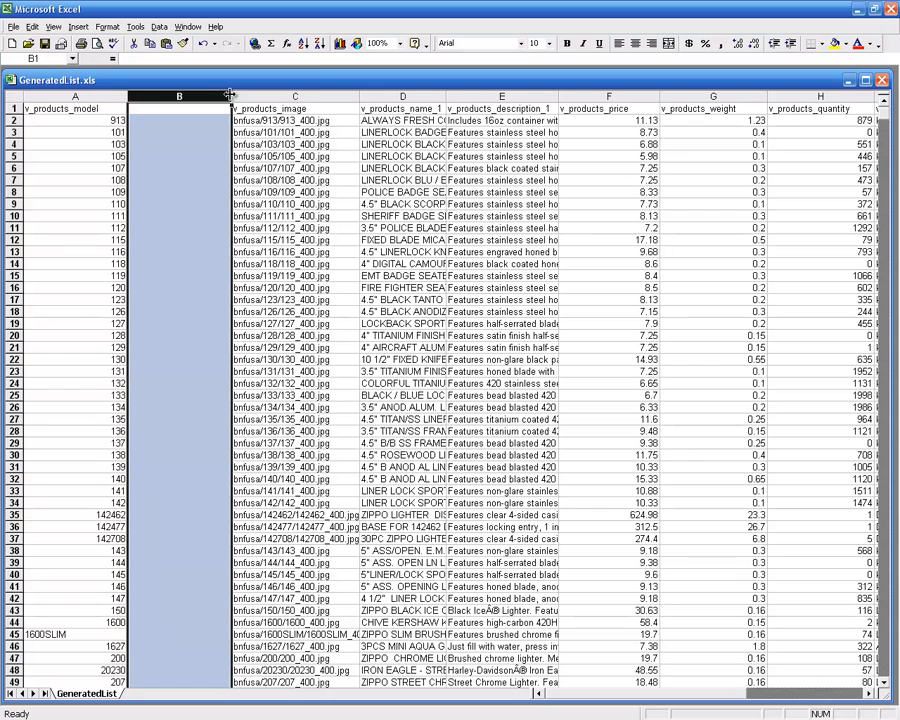
{"action": "left_click_drag", "start_coordinate": [232, 96], "coordinate": [237, 96]}
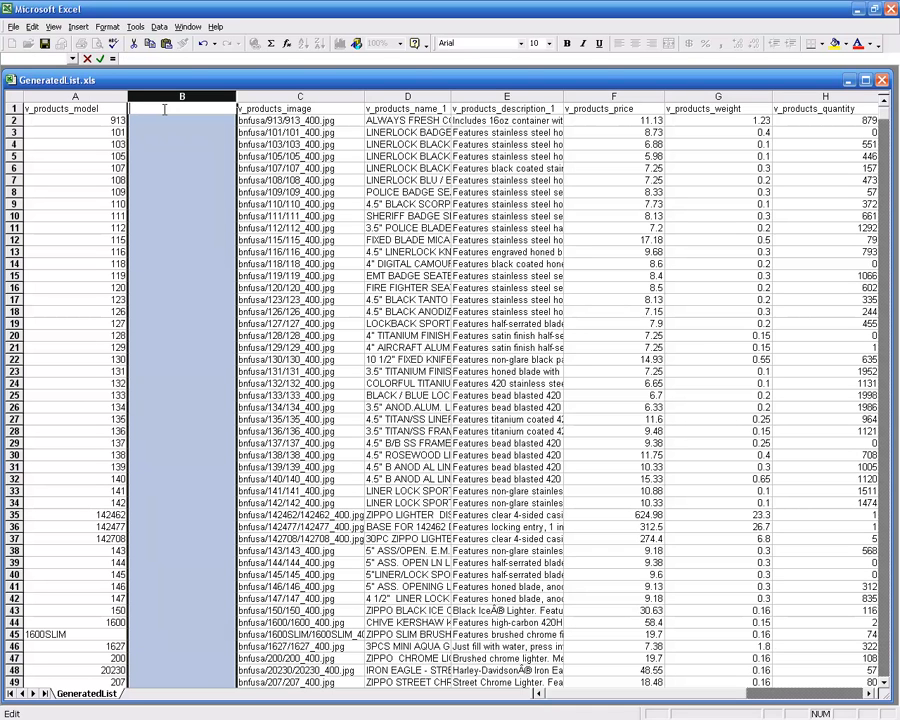
{"action": "type", "text": "v"}
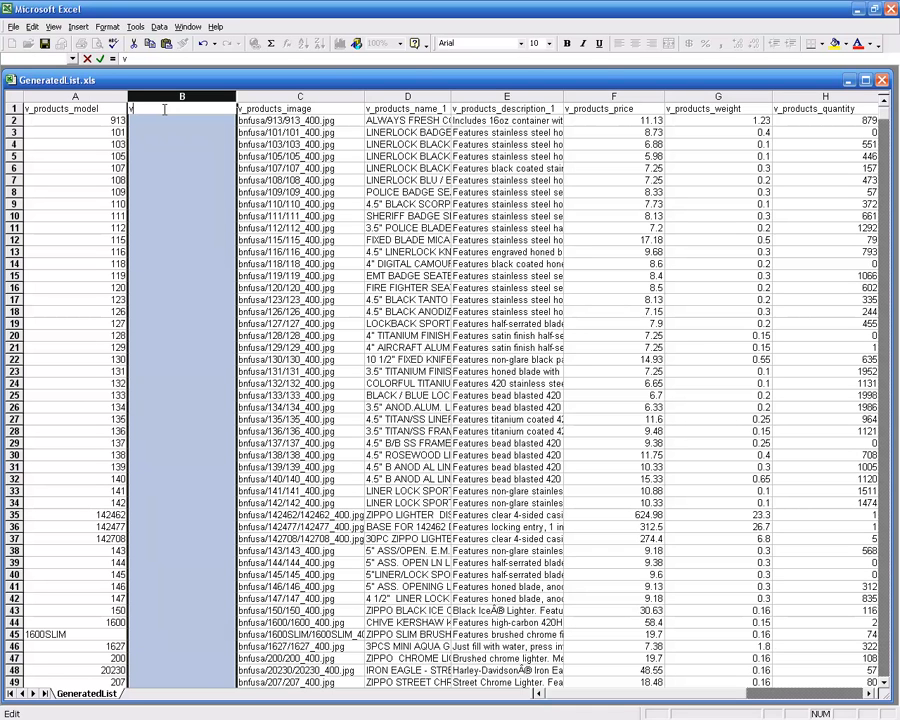
{"action": "type", "text": "_product"}
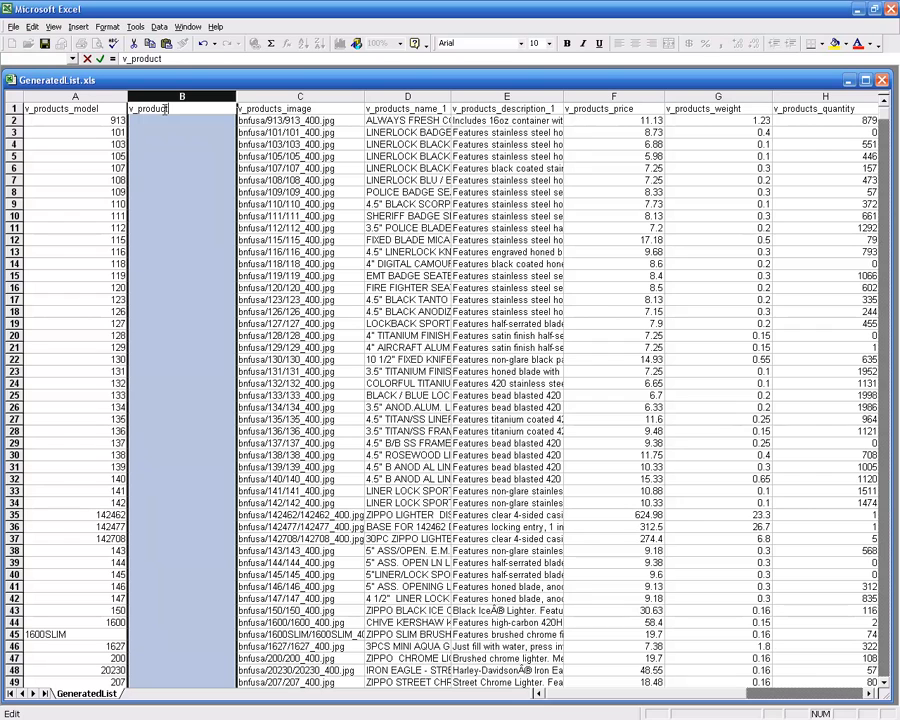
{"action": "type", "text": "_image"}
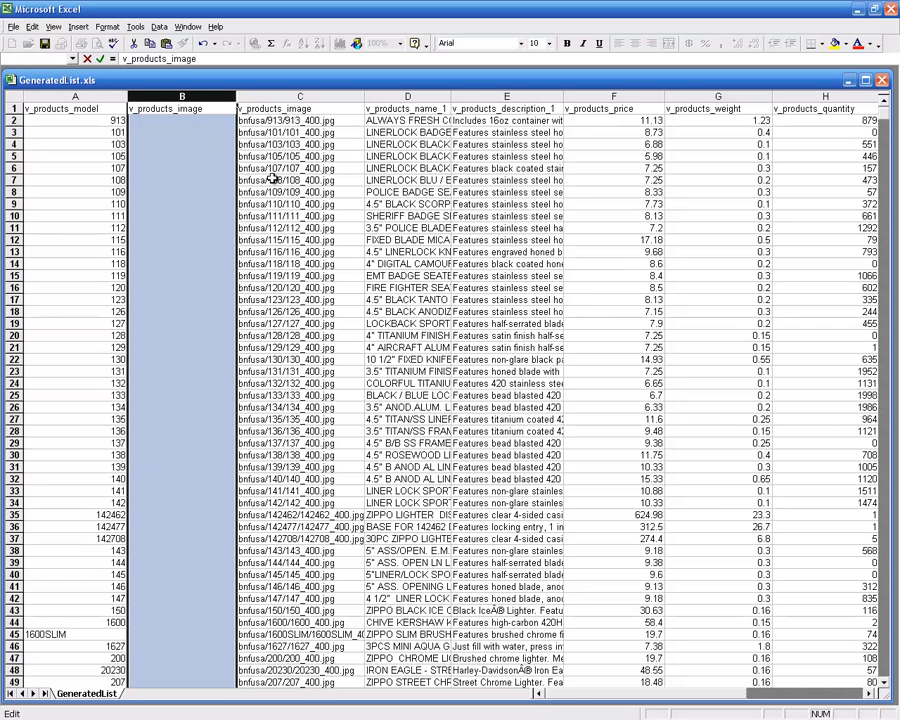
{"action": "mouse_move", "coordinate": [197, 115]}
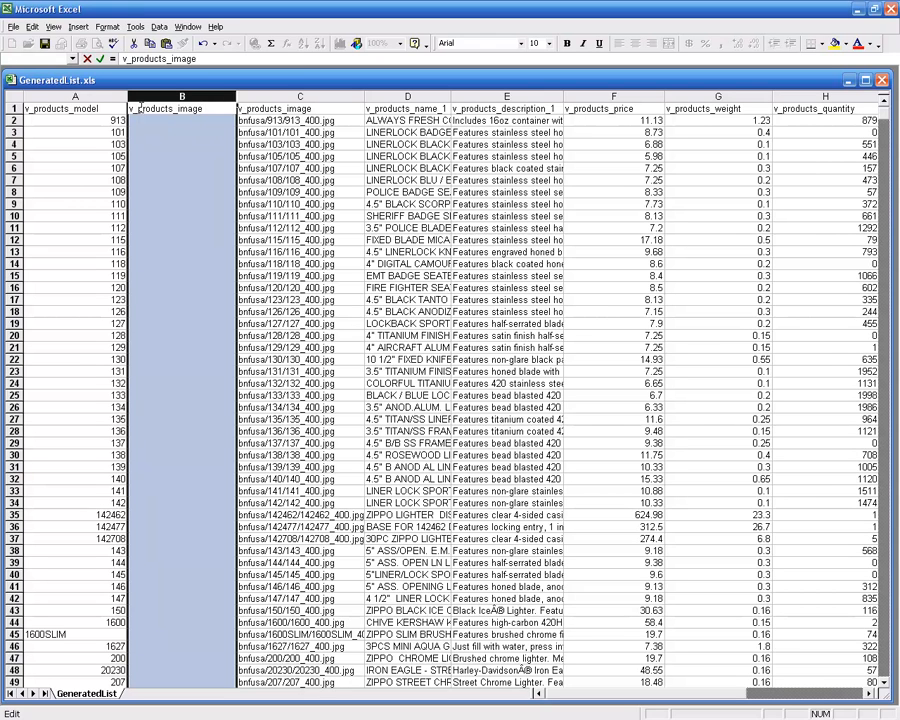
{"action": "mouse_move", "coordinate": [153, 120]}
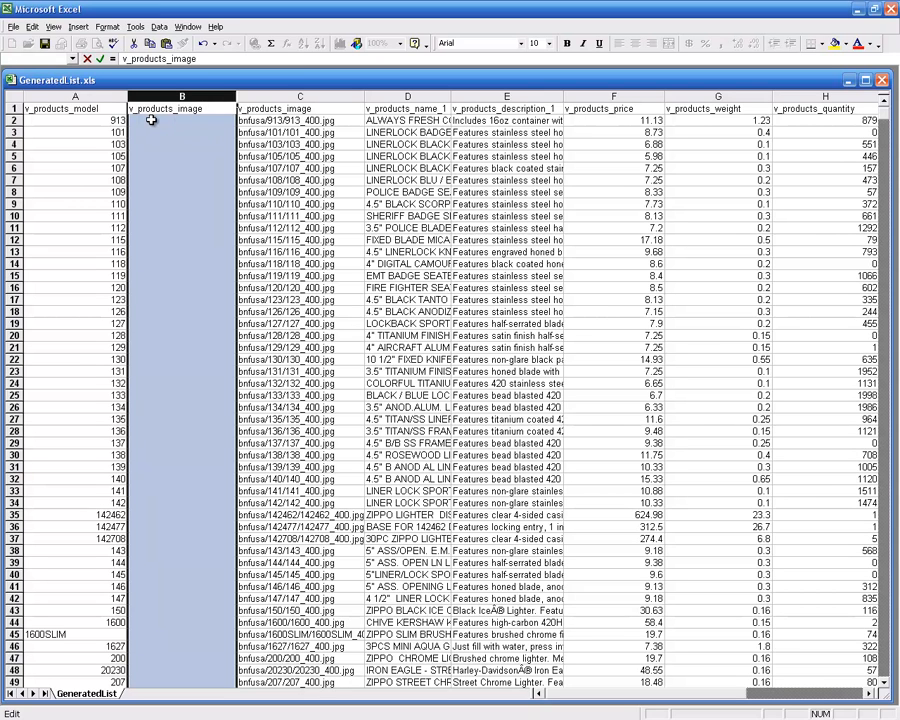
Enter the formula ="bnfusa/" & A2 & "/" & A2 & "_800.jpg" in cell B2.
{"action": "left_click", "coordinate": [155, 120]}
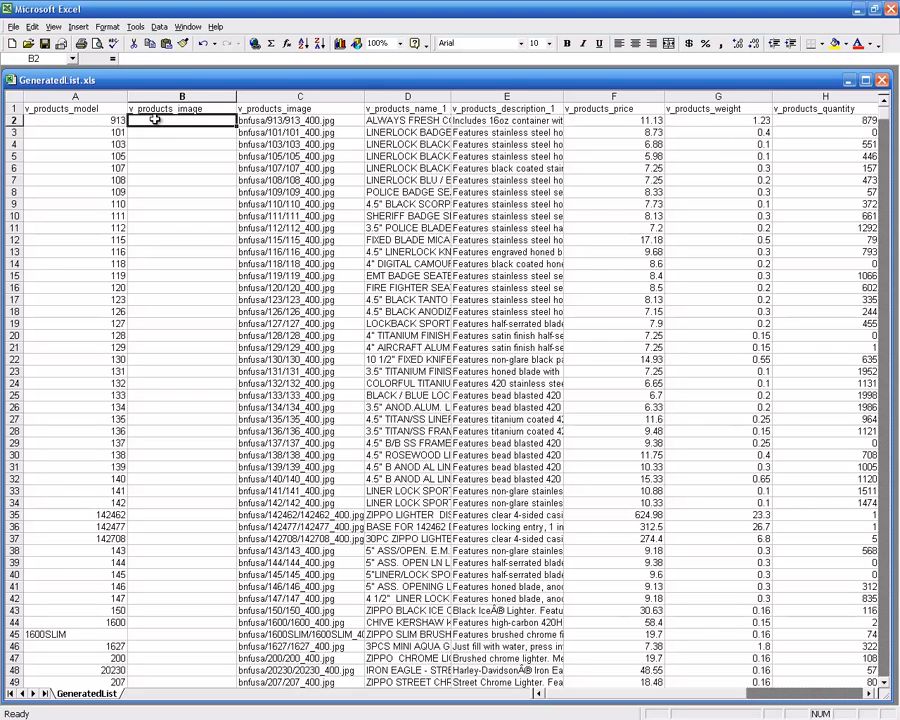
{"action": "mouse_move", "coordinate": [118, 53]}
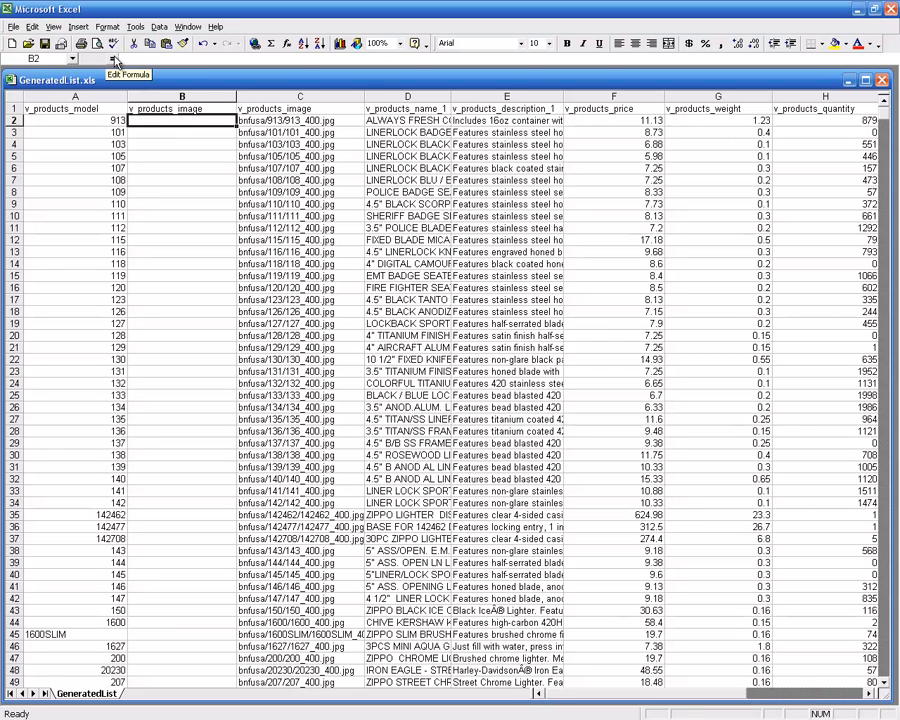
{"action": "type", "text": "=\""}
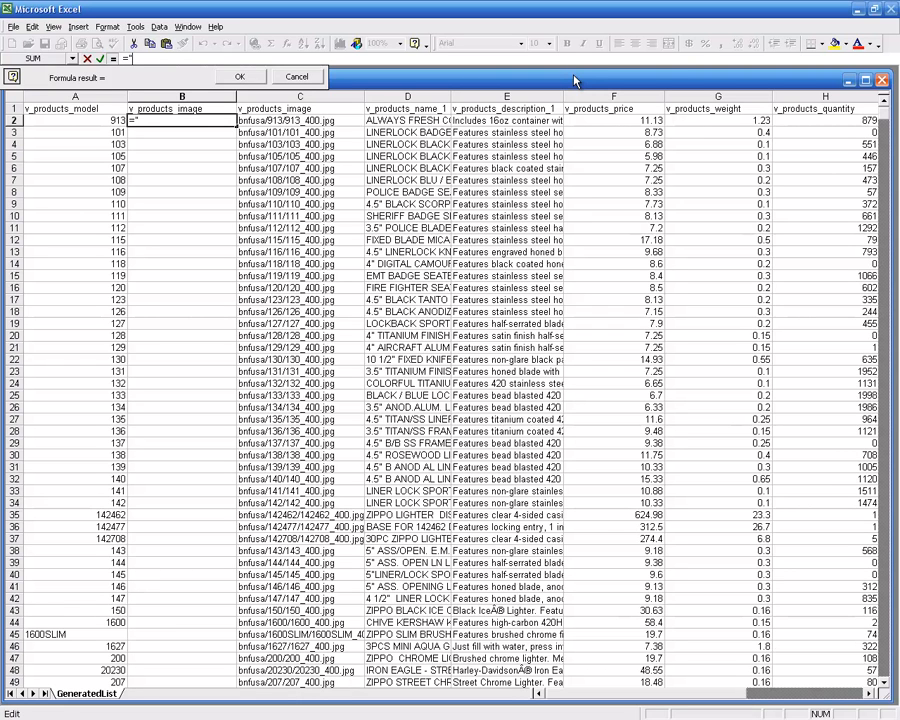
{"action": "type", "text": "bnfus"}
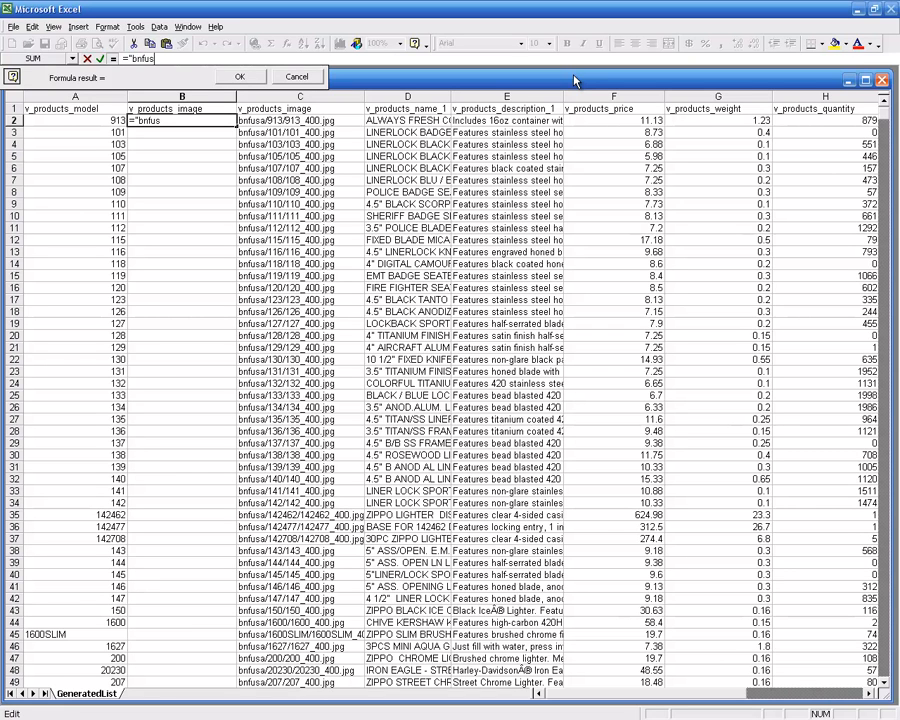
{"action": "type", "text": "a"}
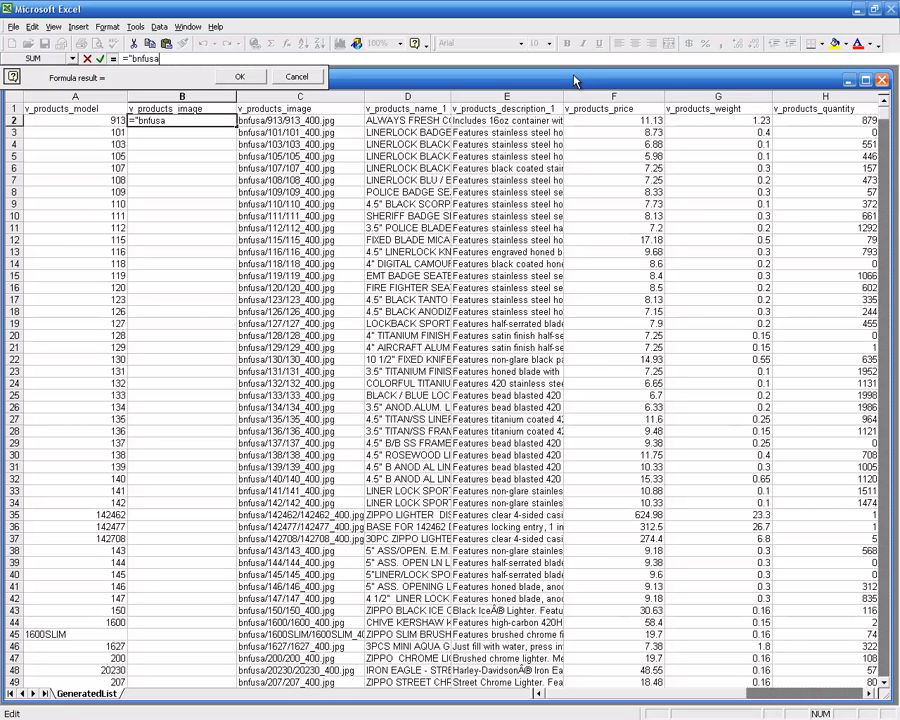
{"action": "type", "text": "/\" & A2 \"/\""}
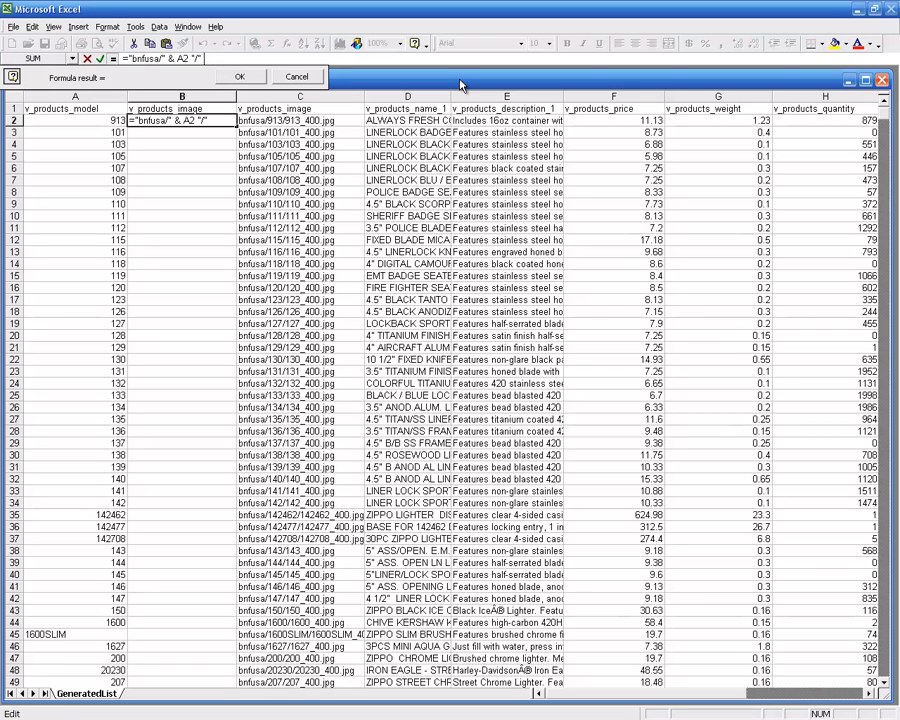
{"action": "type", "text": "& A2 & \""}
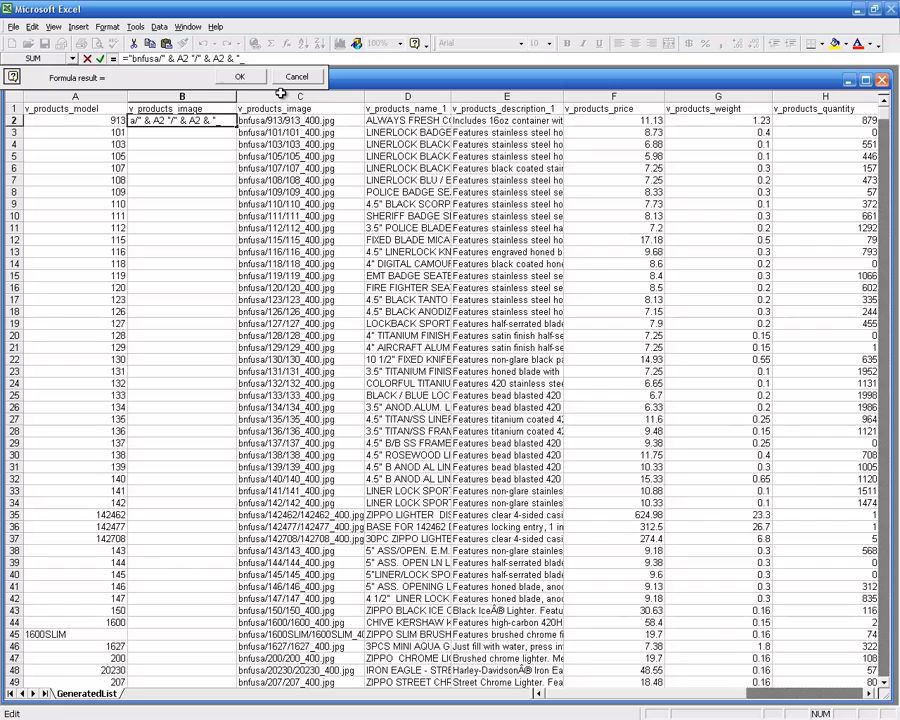
{"action": "type", "text": "_800.jpg\""}
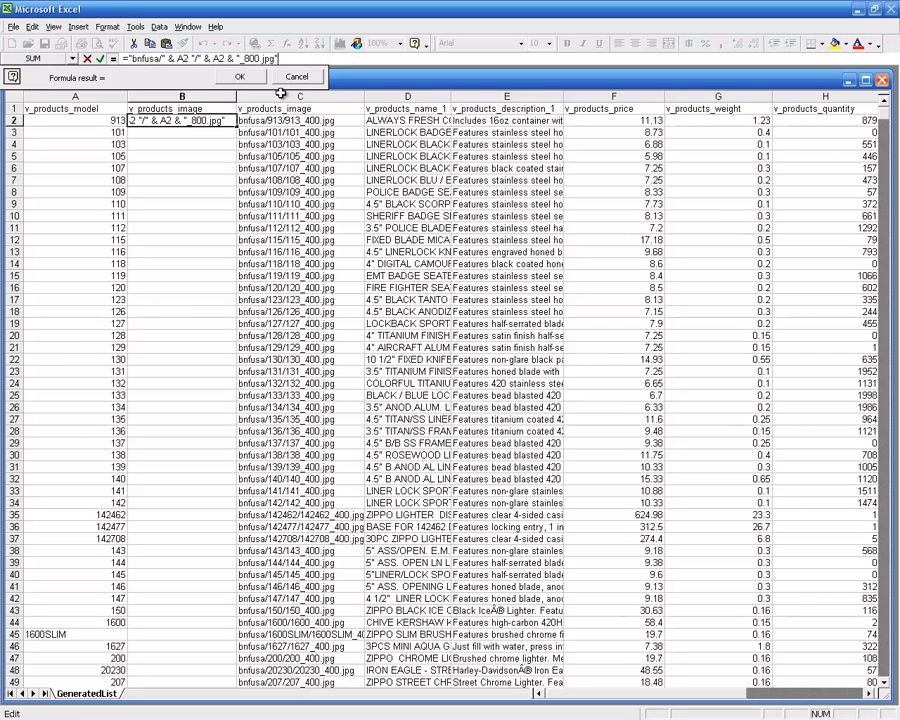
{"action": "left_click", "coordinate": [265, 77]}
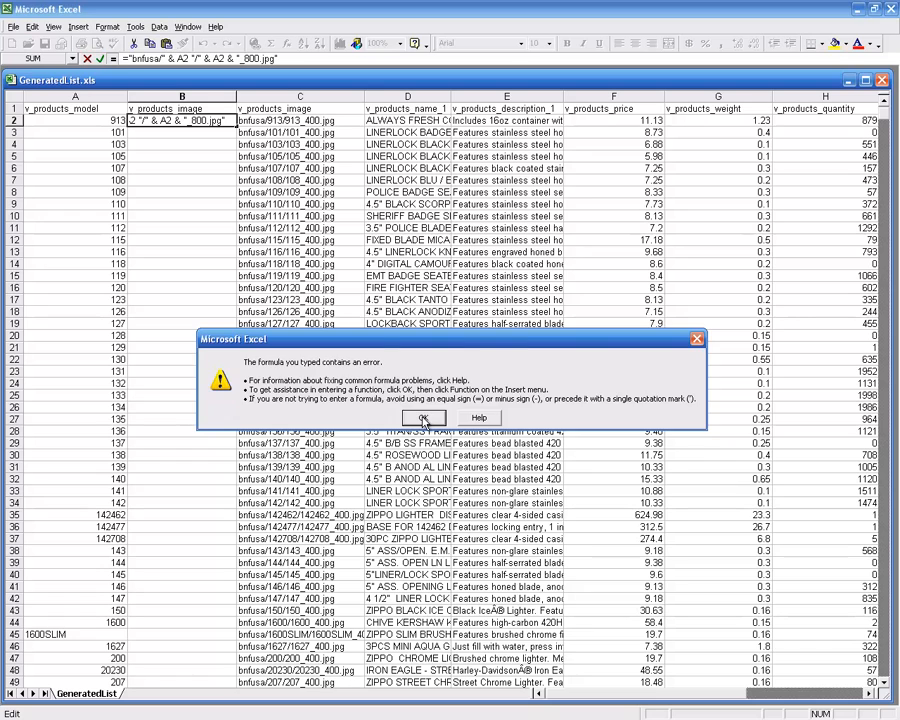
Dismiss Excel's error message about the B2 image path formula.
{"action": "left_click", "coordinate": [423, 417]}
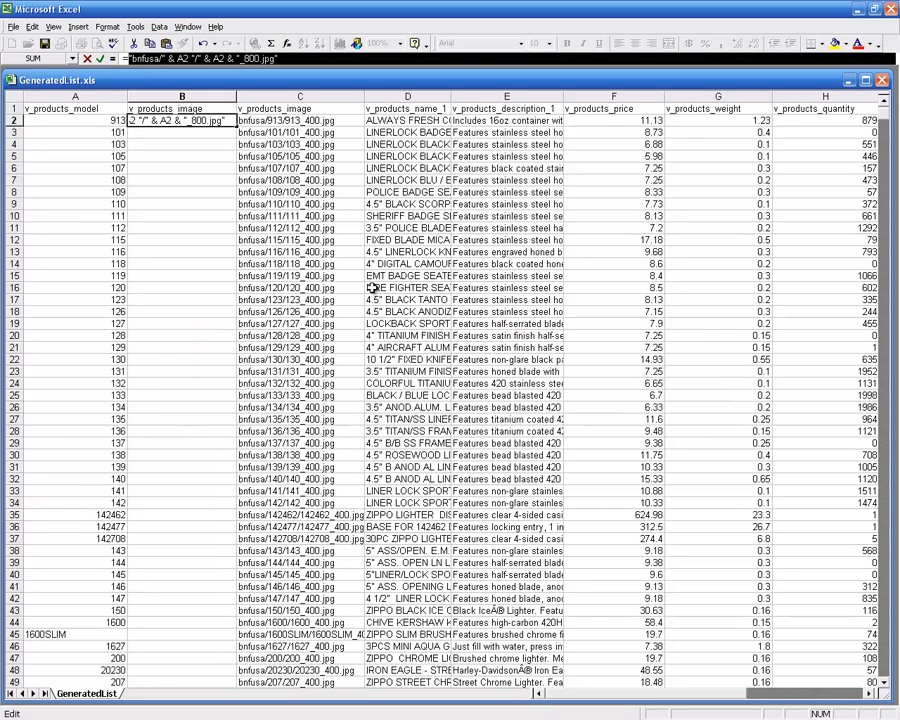
{"action": "mouse_move", "coordinate": [270, 155]}
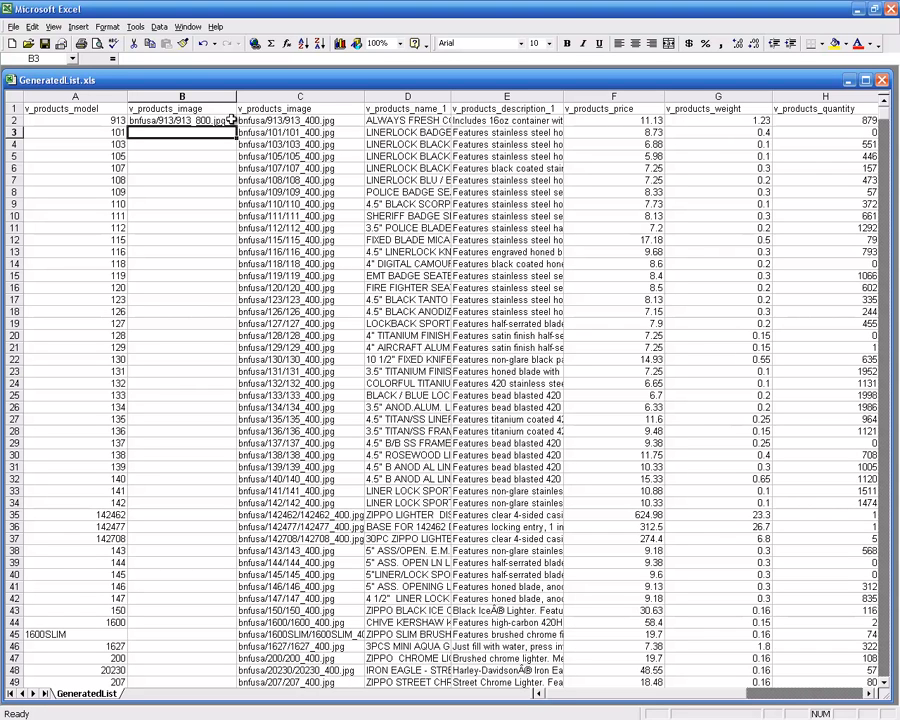
Copy the B2 path formula down through row 2073, then return to the top of the sheet.
{"action": "left_click", "coordinate": [182, 119]}
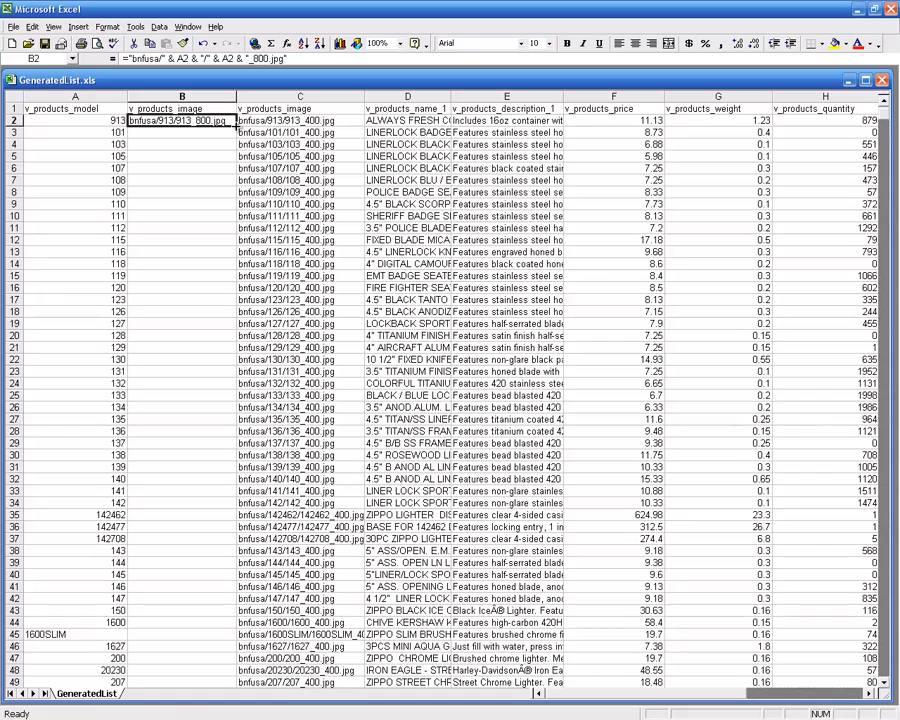
{"action": "scroll", "scroll_direction": "down", "scroll_amount": 3}
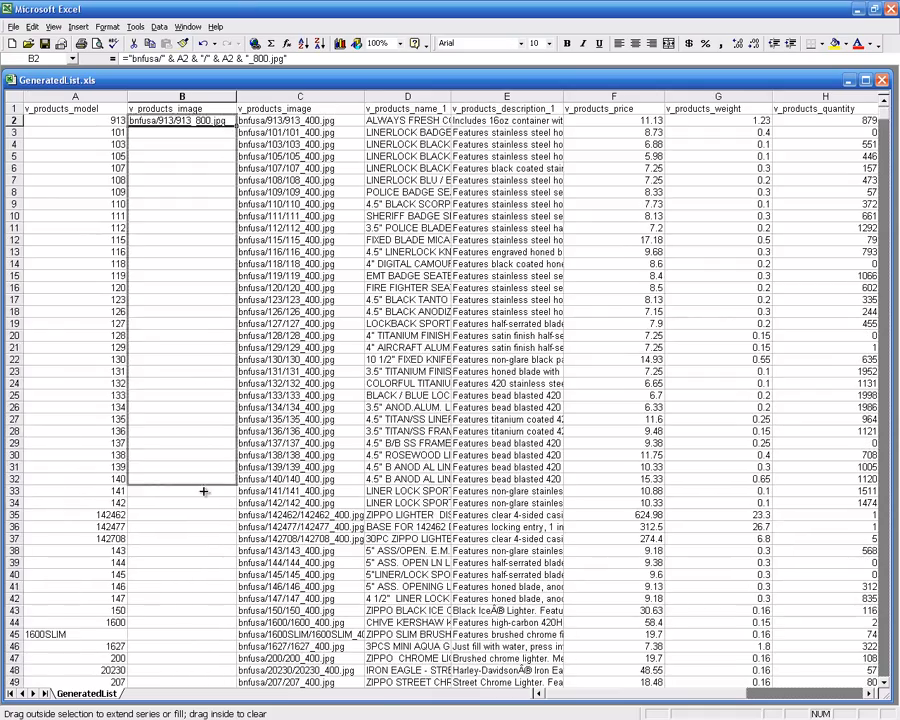
{"action": "scroll", "scroll_direction": "down", "scroll_amount": 3}
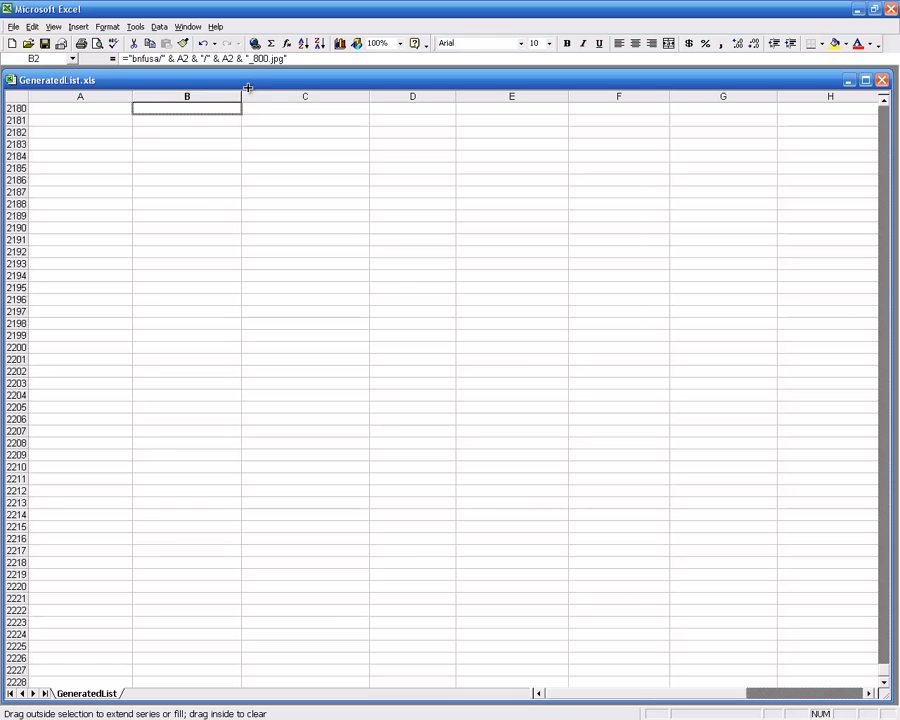
{"action": "scroll", "scroll_direction": "up", "scroll_amount": 3}
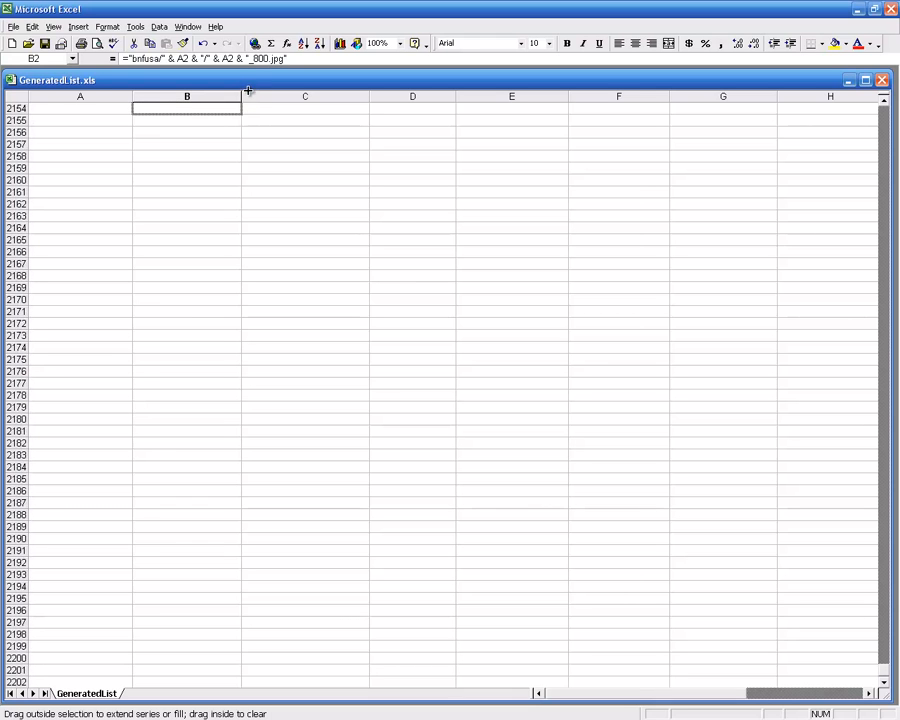
{"action": "scroll", "scroll_direction": "up", "scroll_amount": 3}
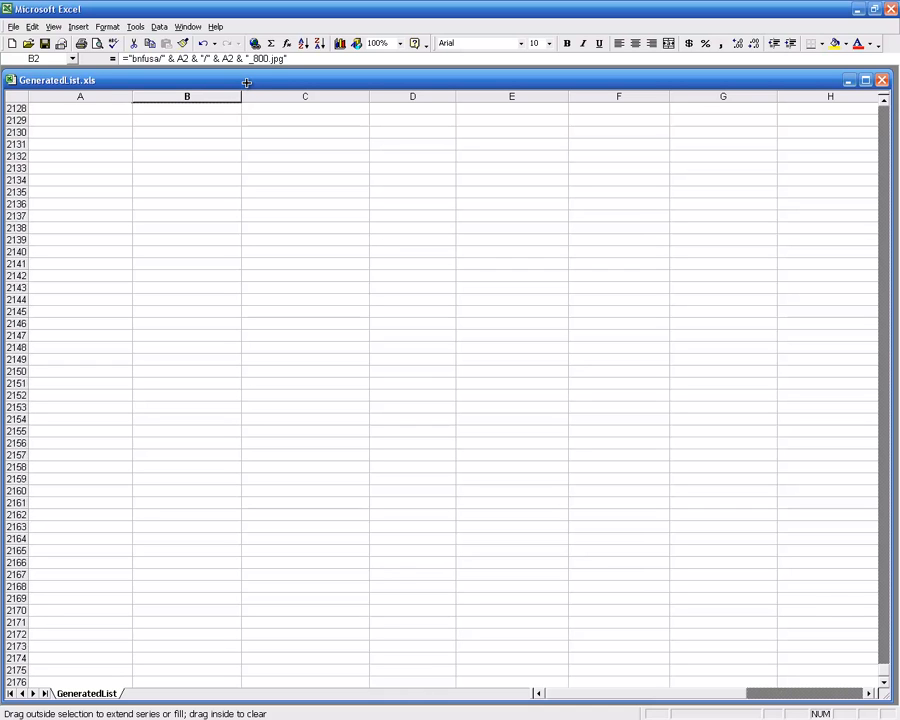
{"action": "scroll", "scroll_direction": "up", "scroll_amount": 3}
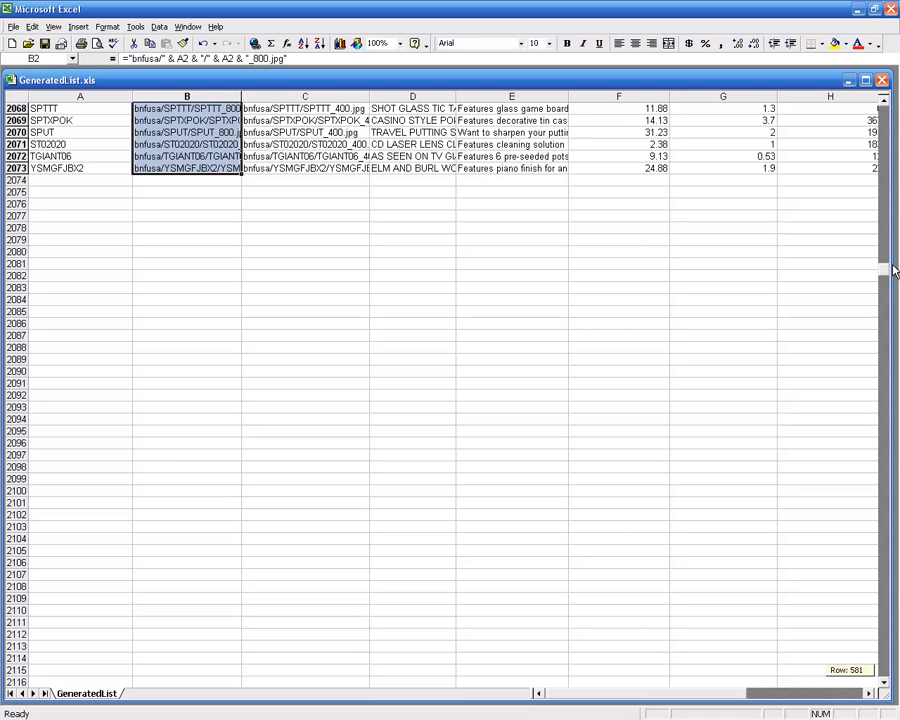
{"action": "key", "text": "ctrl+Home"}
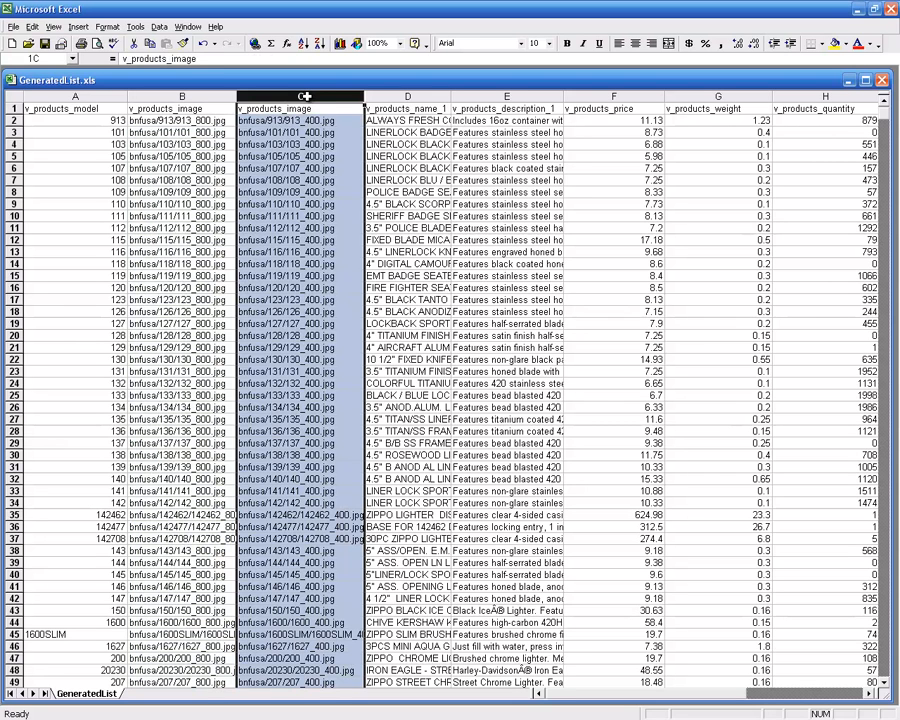
Delete the old _400.jpg v_products_image column C.
{"action": "right_click", "coordinate": [302, 113]}
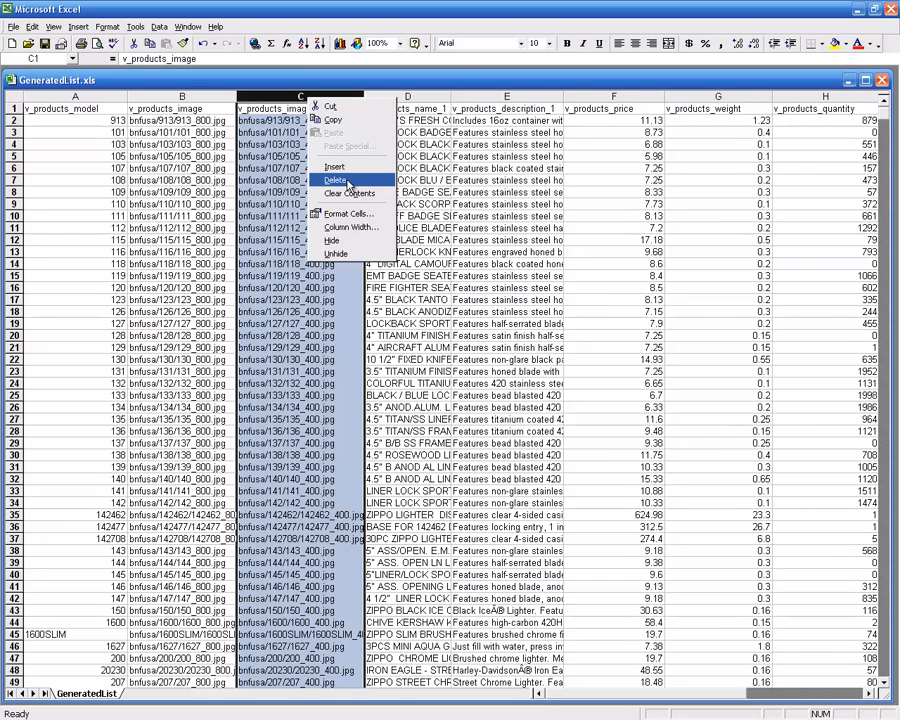
{"action": "left_click", "coordinate": [325, 179]}
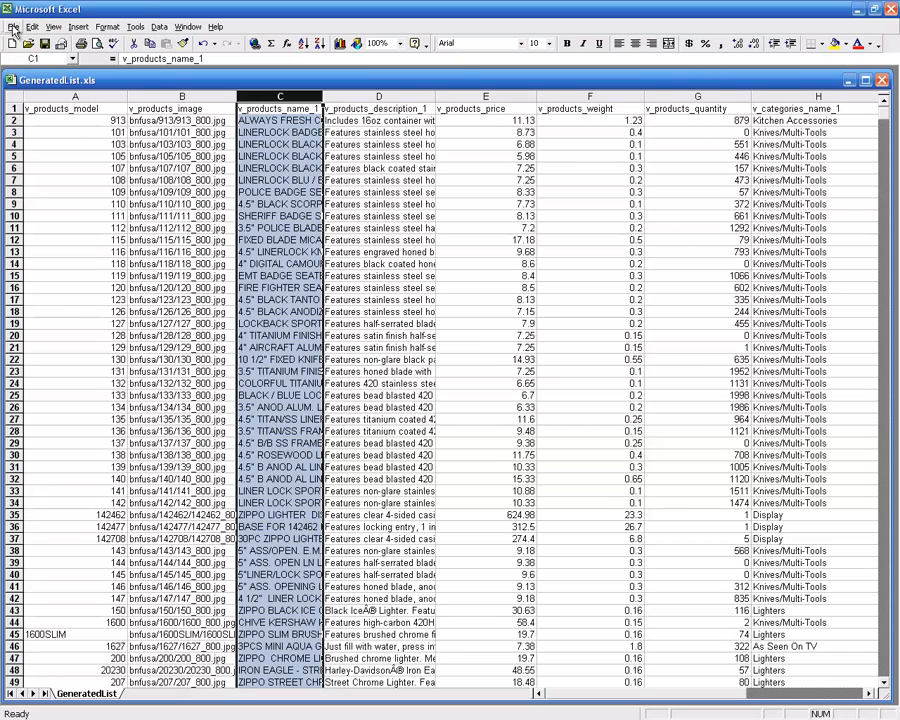
{"action": "left_click", "coordinate": [13, 26]}
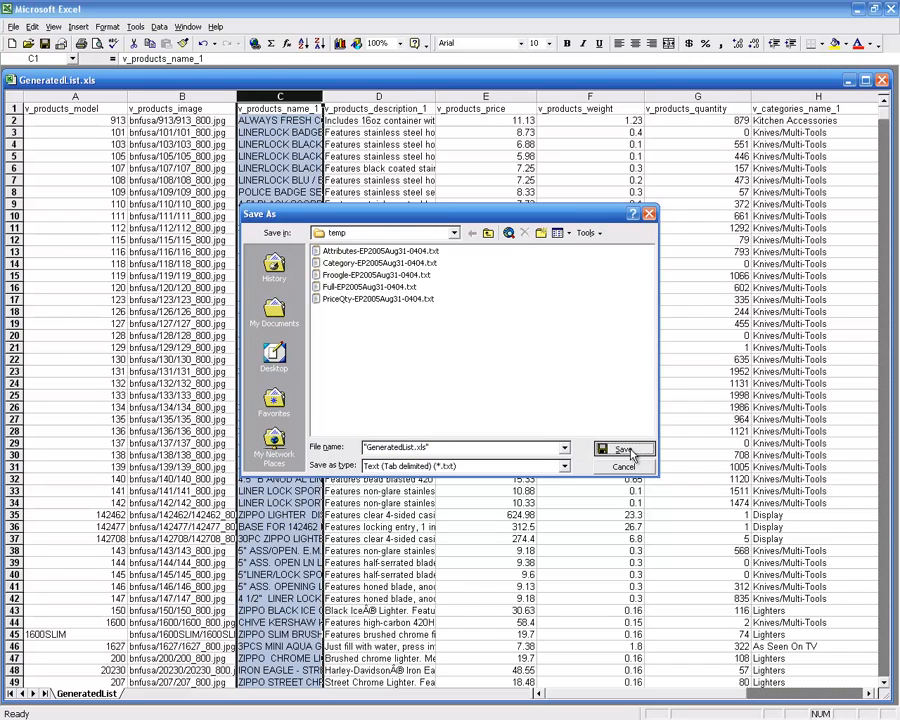
Save the list as tab-delimited GeneratedList.xls in temp, replacing the existing file.
{"action": "left_click", "coordinate": [623, 448]}
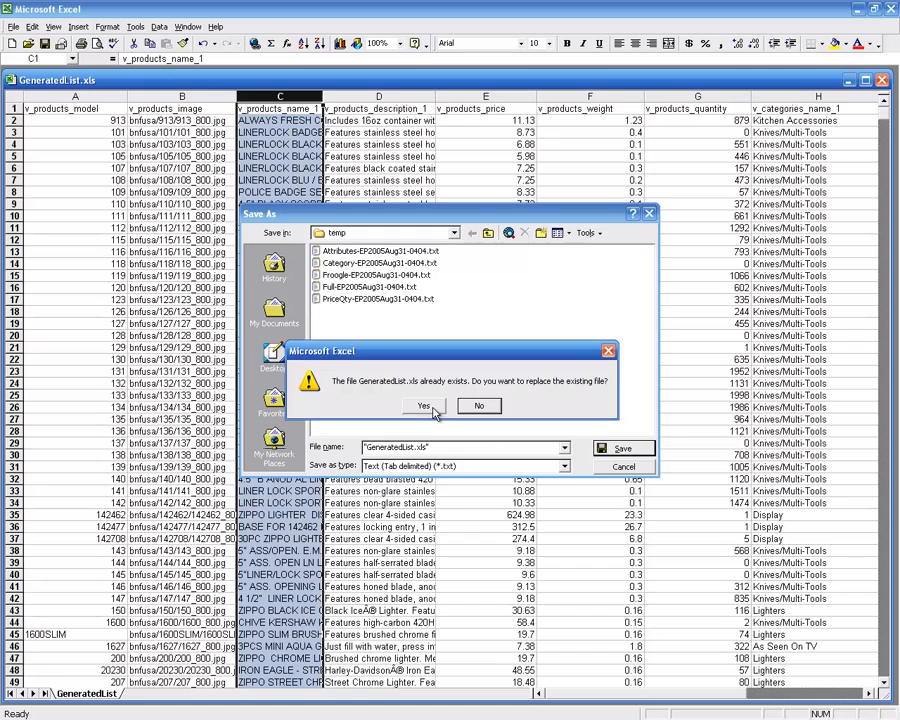
{"action": "left_click", "coordinate": [423, 406]}
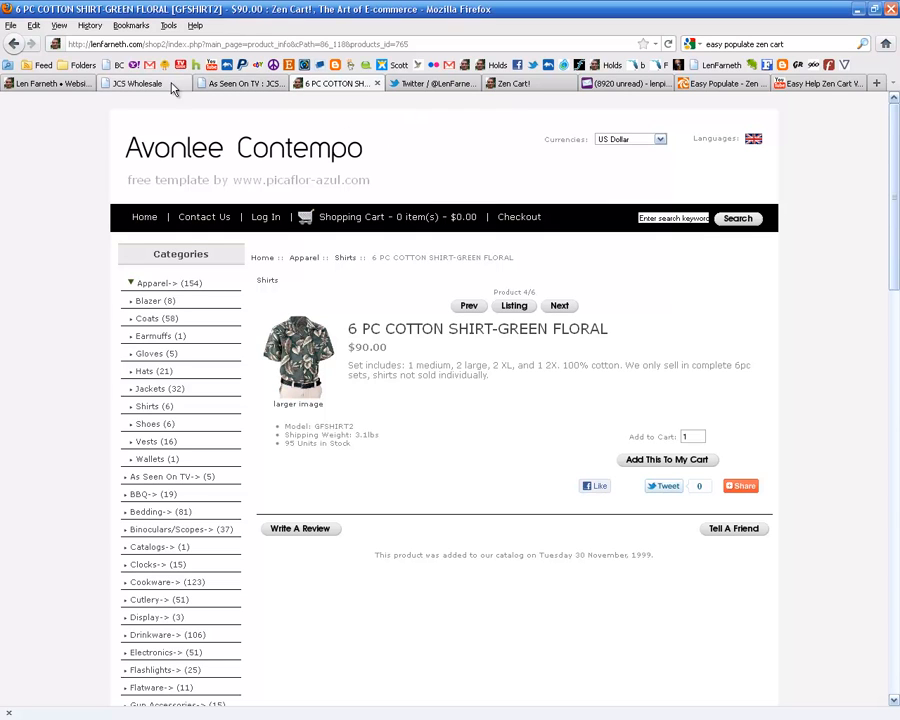
{"action": "mouse_move", "coordinate": [148, 84]}
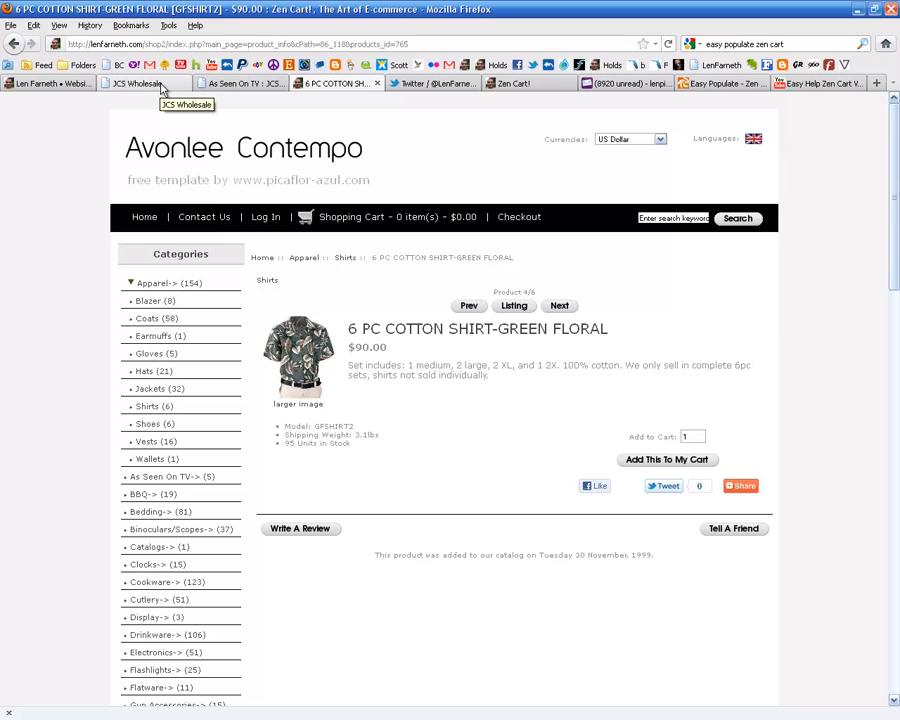
{"action": "mouse_move", "coordinate": [335, 93]}
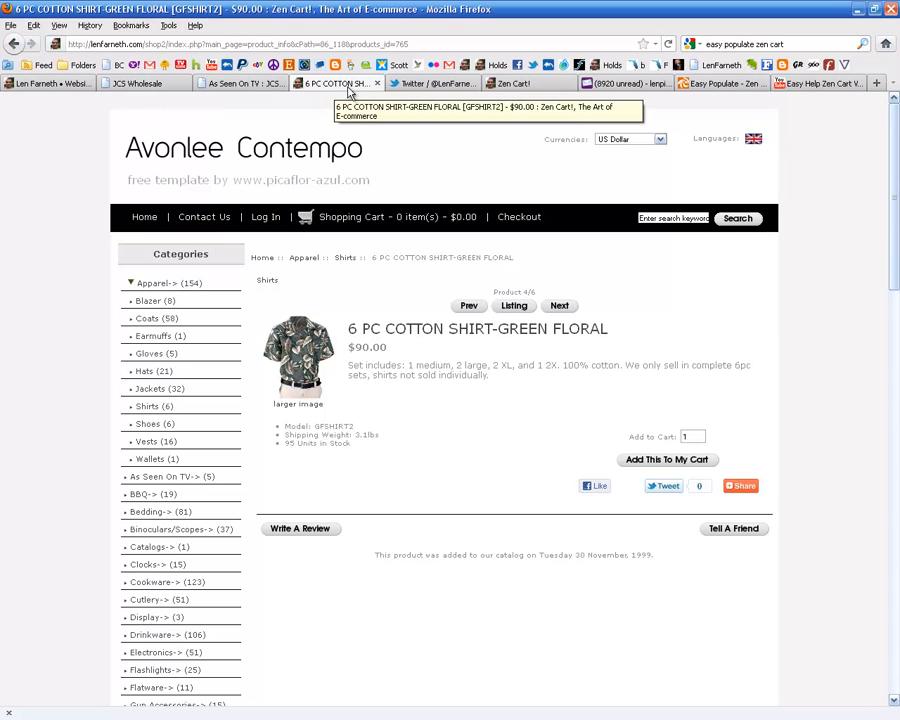
Switch to the Zen Cart admin and open Tools > Easy Populate.
{"action": "left_click", "coordinate": [512, 83]}
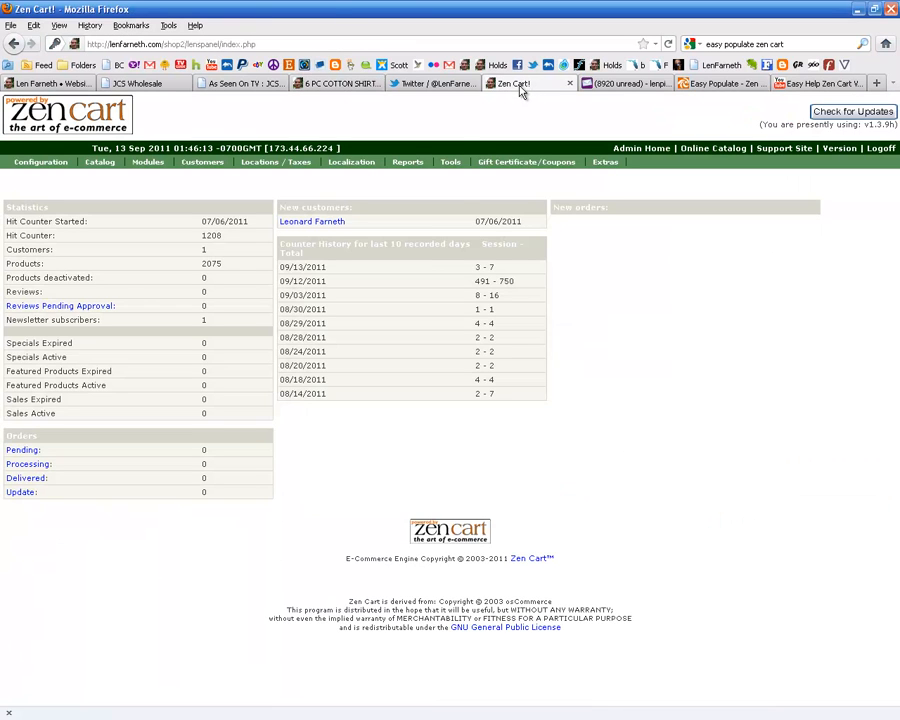
{"action": "left_click", "coordinate": [450, 161]}
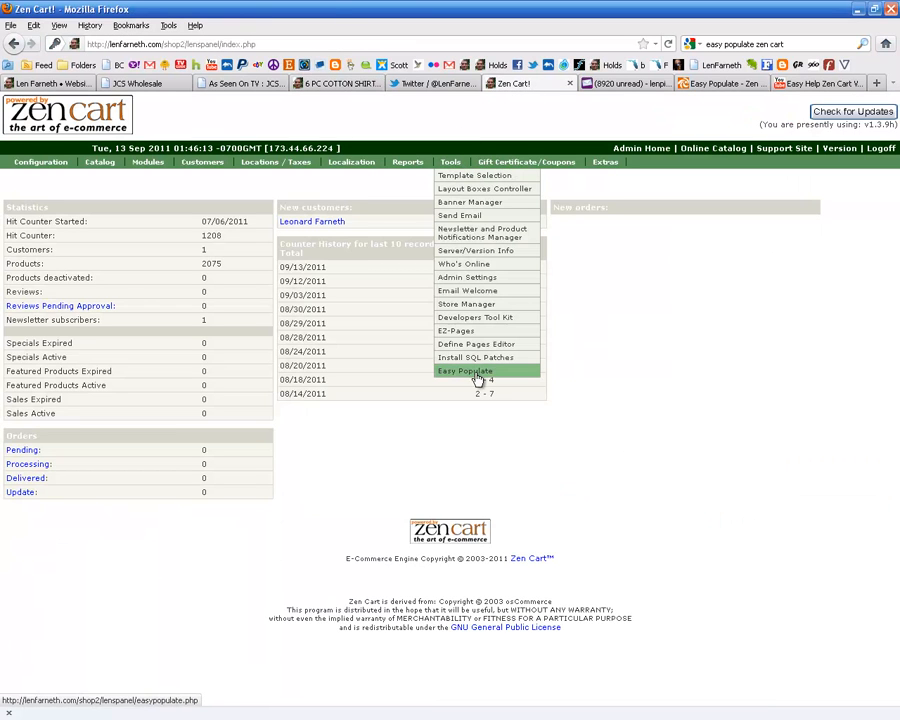
{"action": "left_click", "coordinate": [465, 371]}
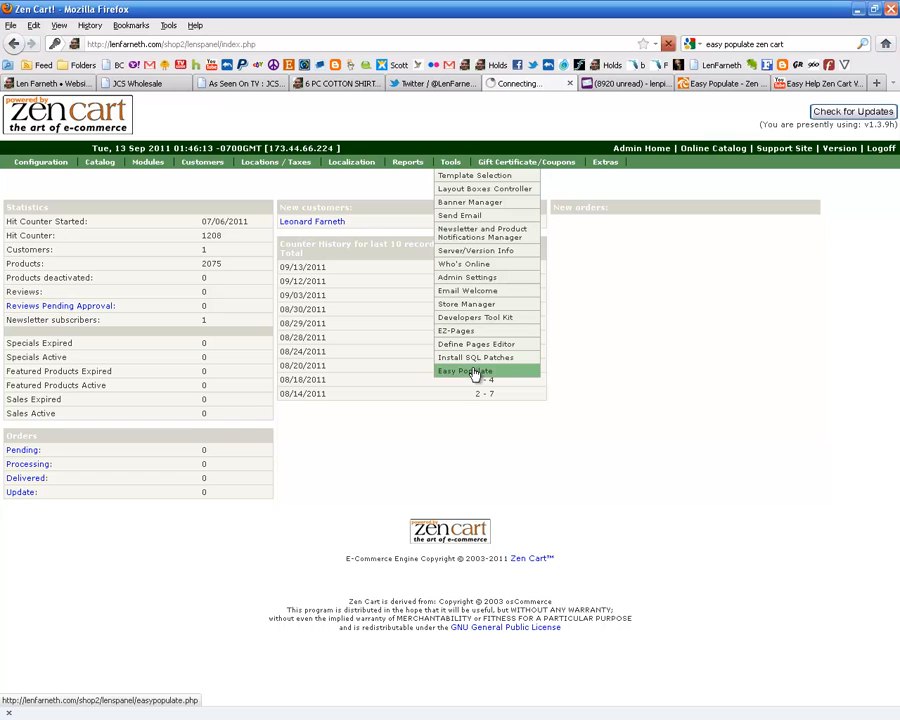
{"action": "left_click", "coordinate": [465, 370]}
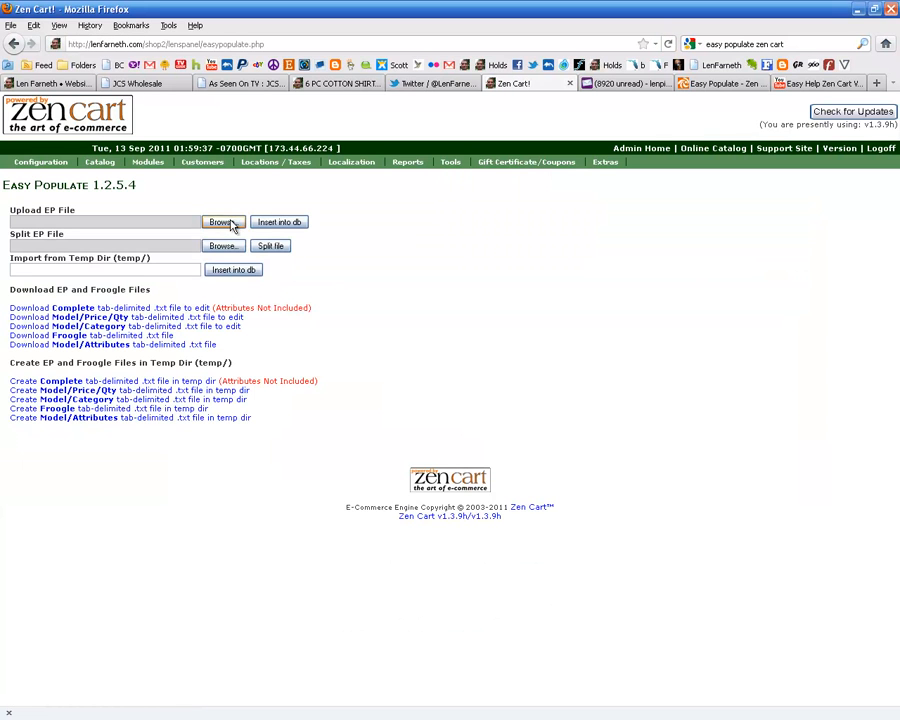
Upload GeneratedList.xls from the temp folder through Easy Populate and start the database import.
{"action": "left_click", "coordinate": [222, 221]}
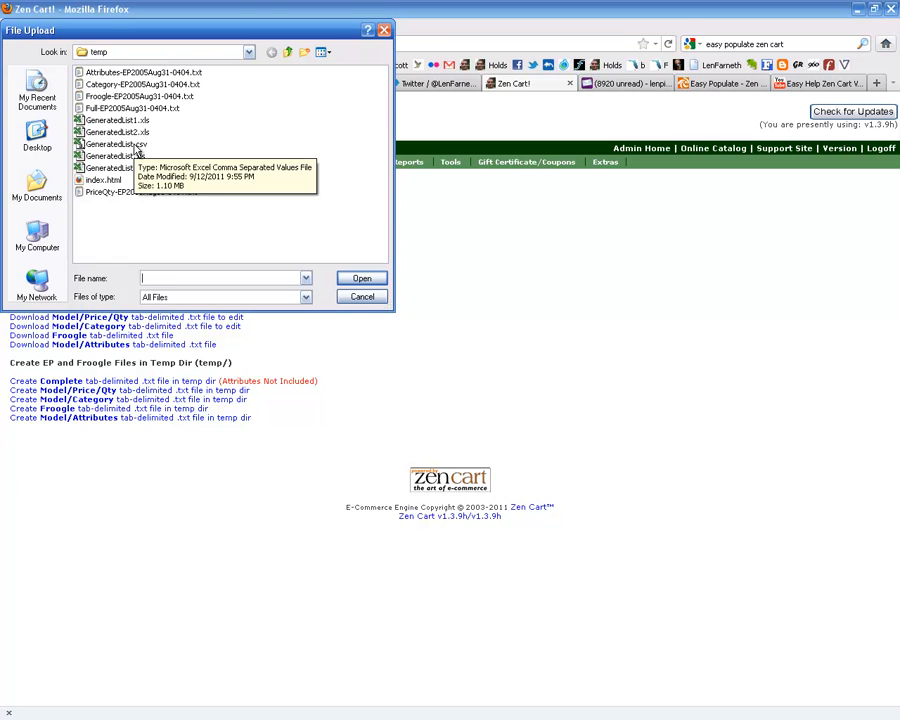
{"action": "mouse_move", "coordinate": [150, 192]}
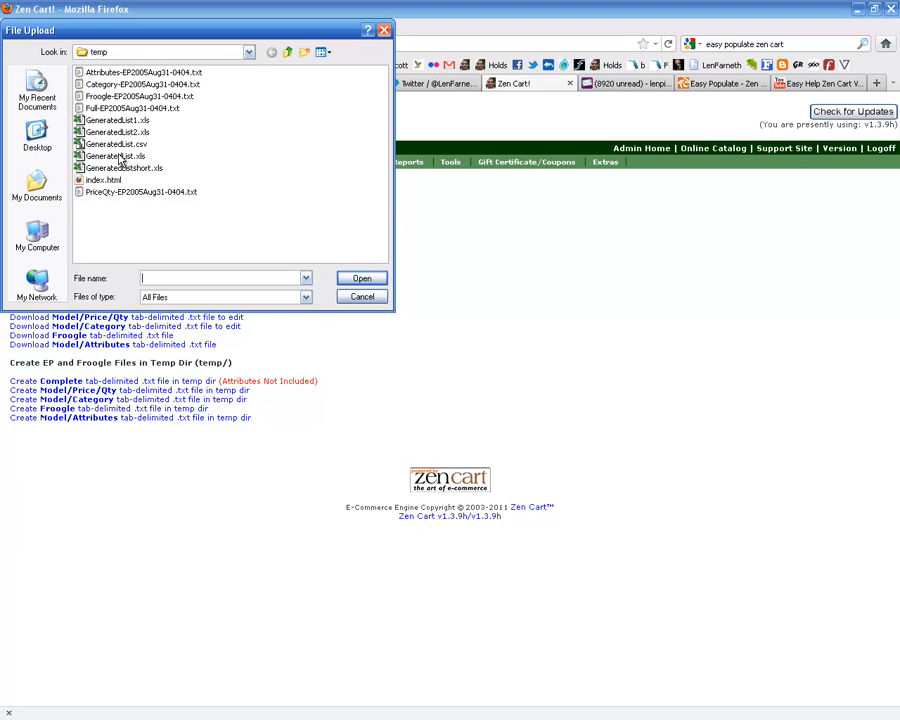
{"action": "left_click", "coordinate": [120, 158]}
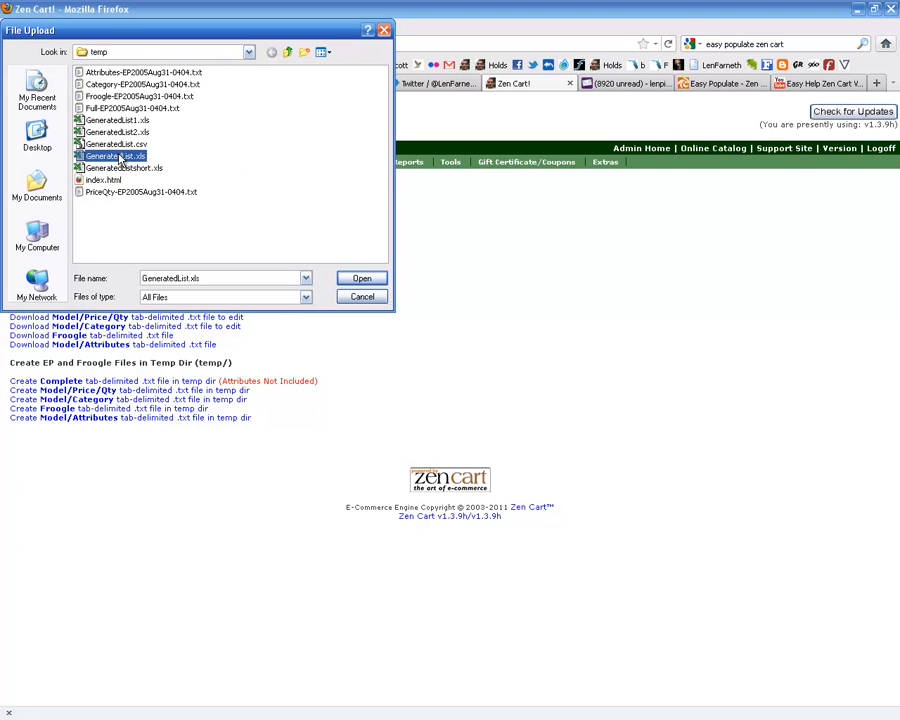
{"action": "left_click", "coordinate": [361, 278]}
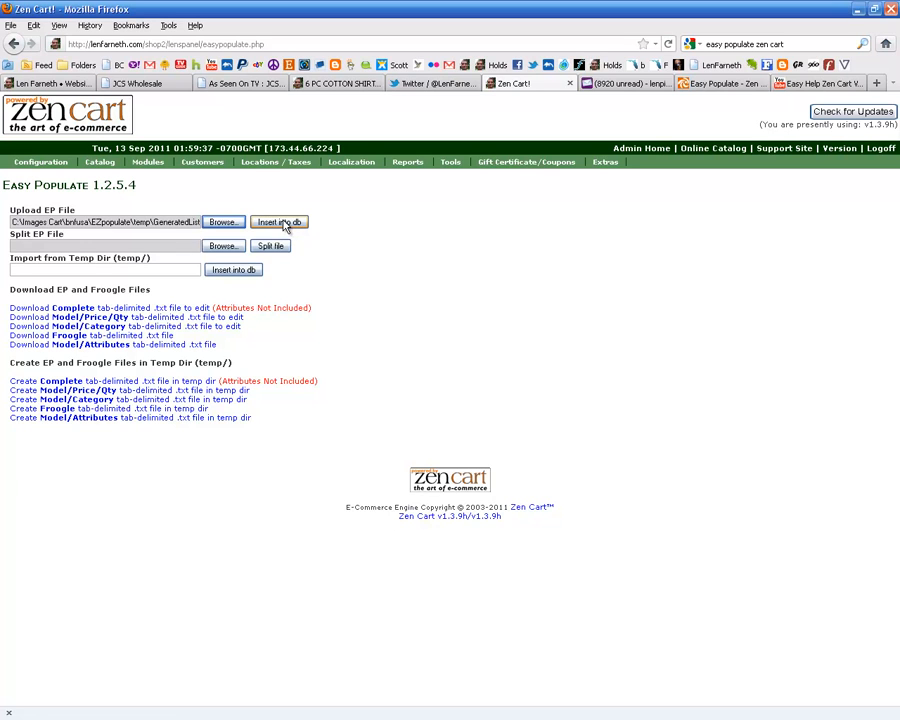
{"action": "left_click", "coordinate": [279, 221]}
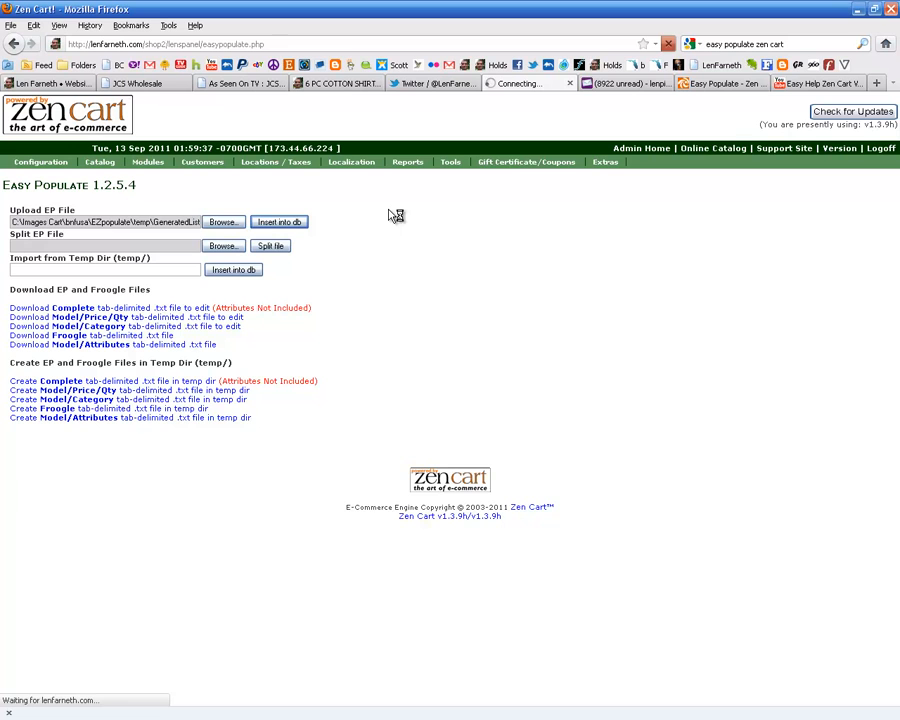
Scroll the import results past the UPDATED product rows to the Upload Complete message.
{"action": "left_click", "coordinate": [279, 221]}
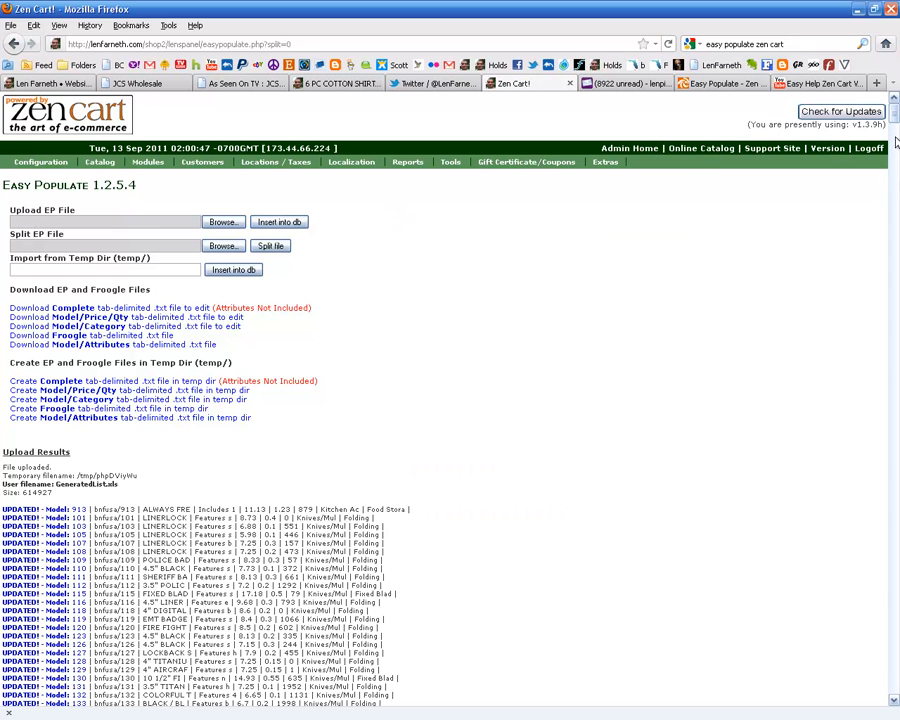
{"action": "scroll", "scroll_direction": "down", "scroll_amount": 3}
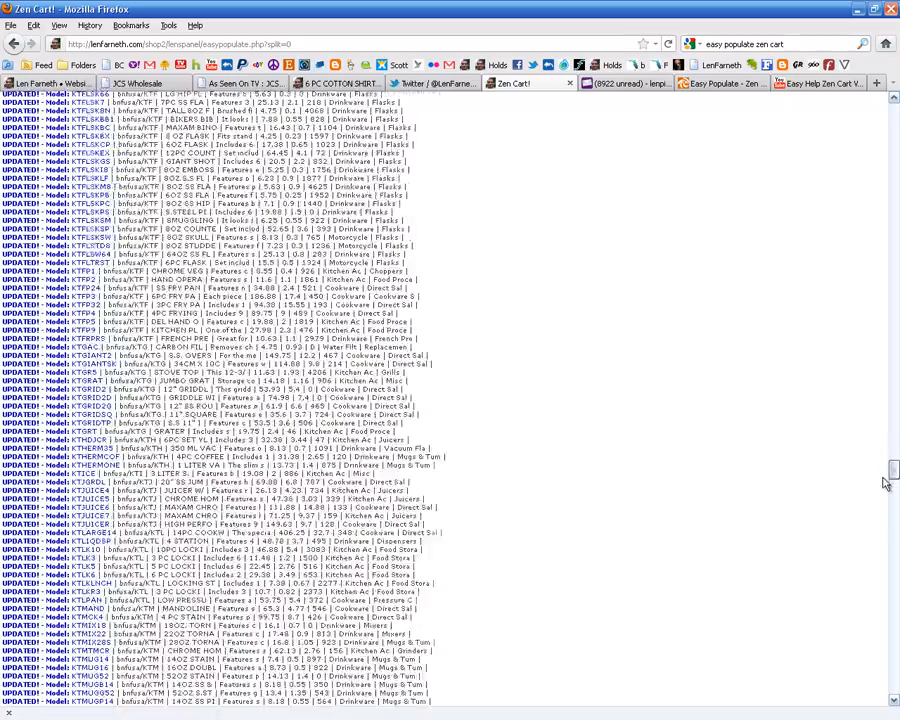
{"action": "scroll", "scroll_direction": "down", "scroll_amount": 3}
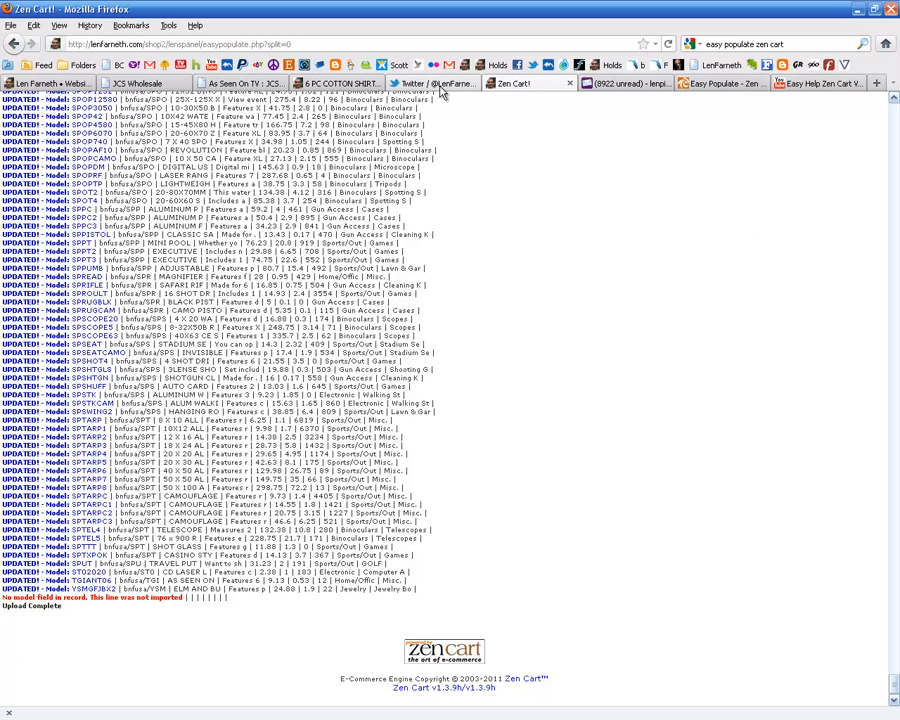
Reload the floral shirt's storefront page, view its larger image popup, then close it.
{"action": "left_click", "coordinate": [327, 82]}
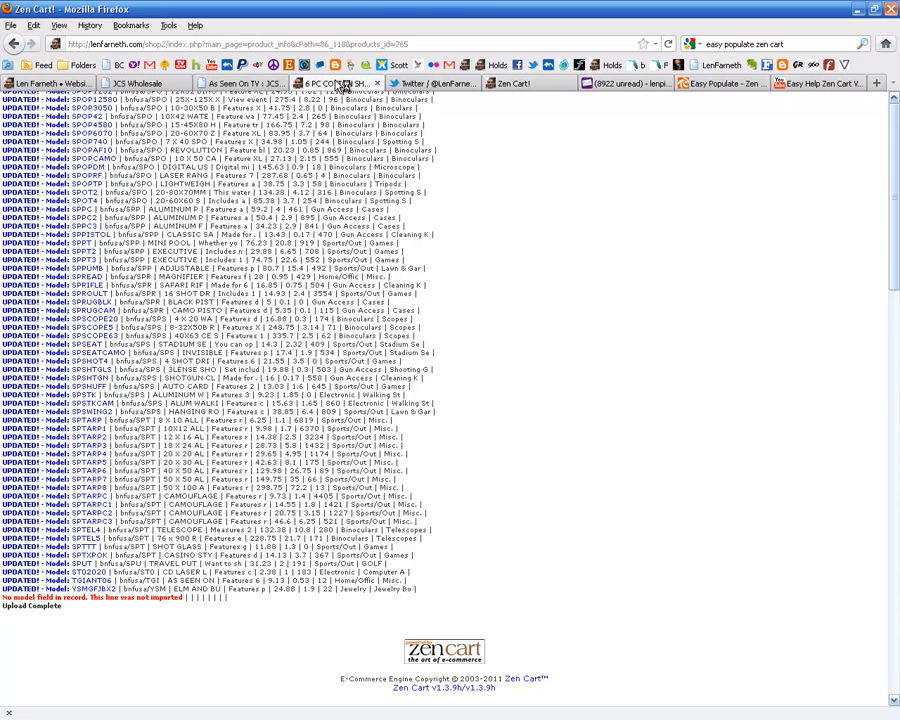
{"action": "left_click", "coordinate": [330, 83]}
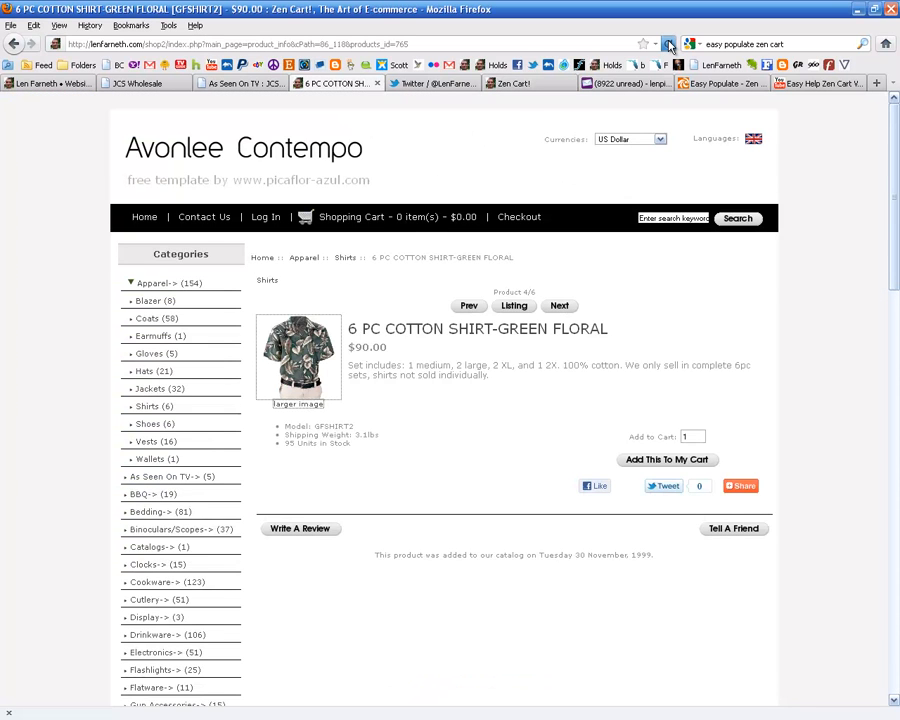
{"action": "left_click", "coordinate": [667, 40]}
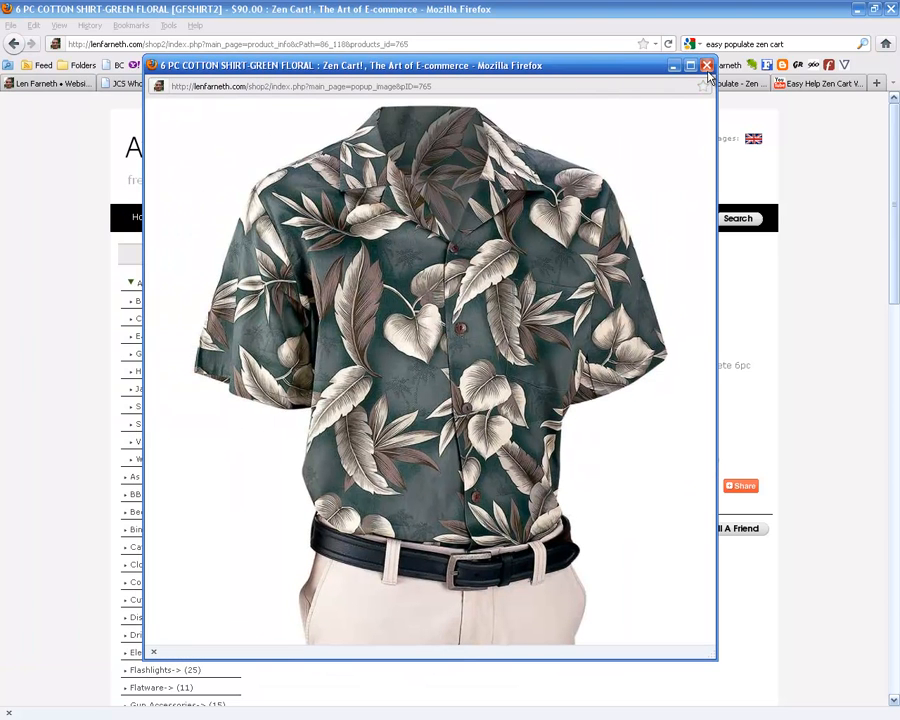
{"action": "mouse_move", "coordinate": [706, 66]}
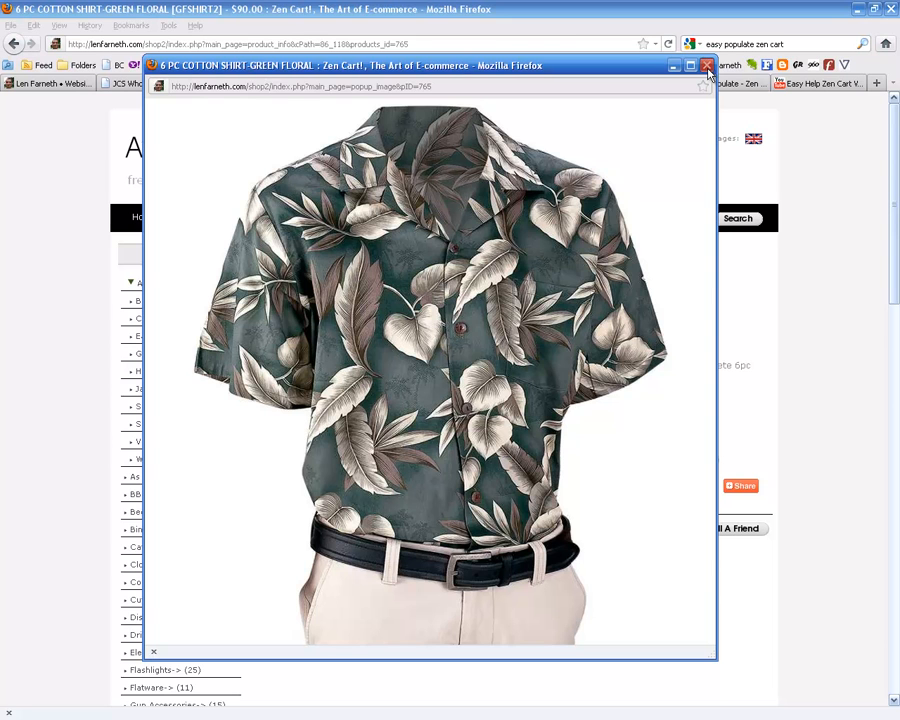
{"action": "left_click", "coordinate": [703, 65]}
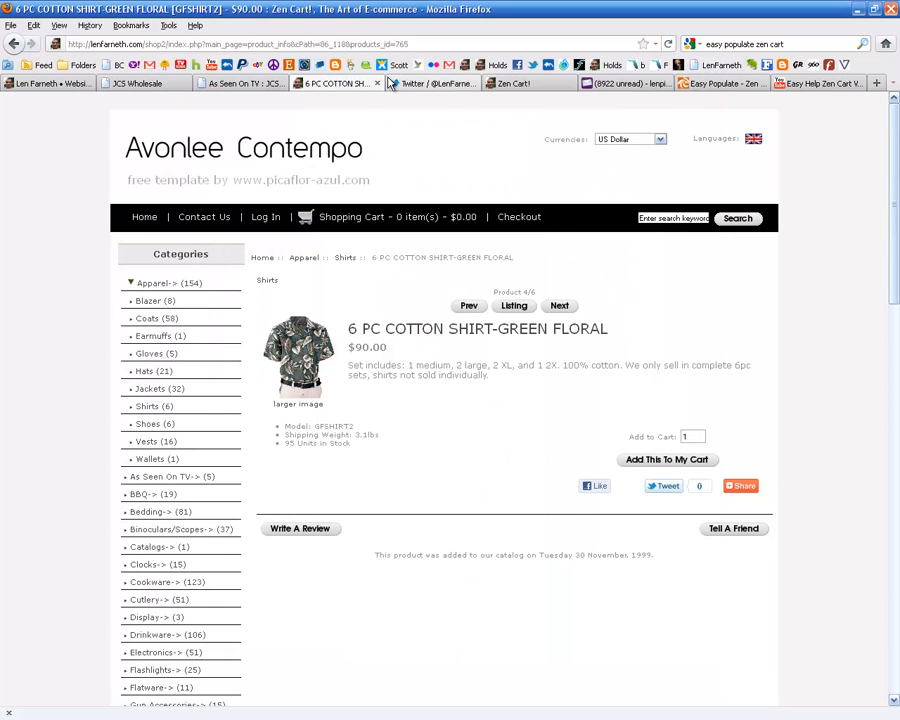
{"action": "mouse_move", "coordinate": [529, 180]}
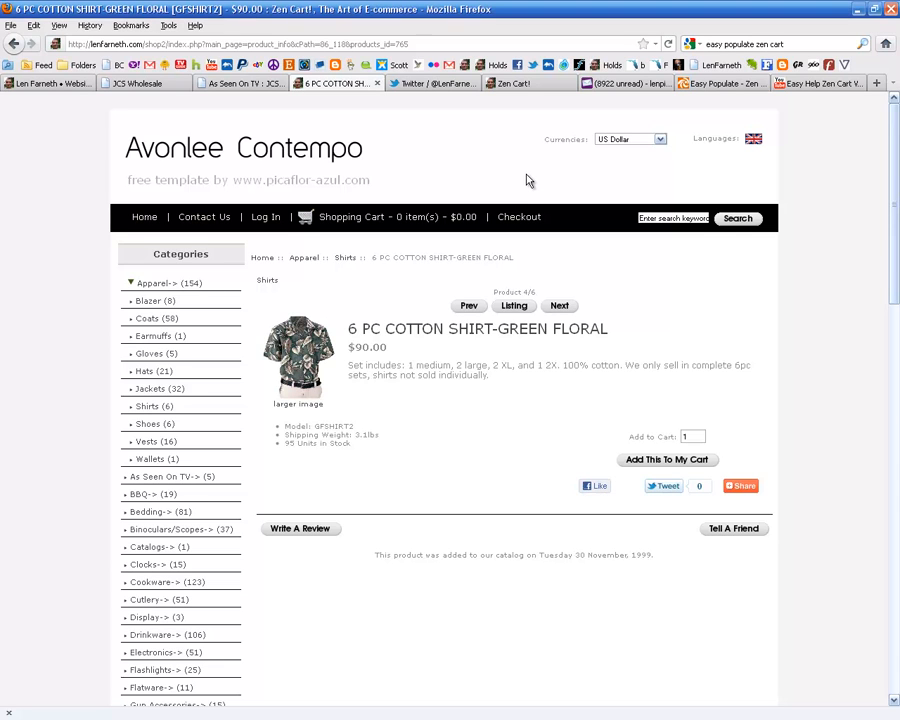
{"action": "mouse_move", "coordinate": [539, 139]}
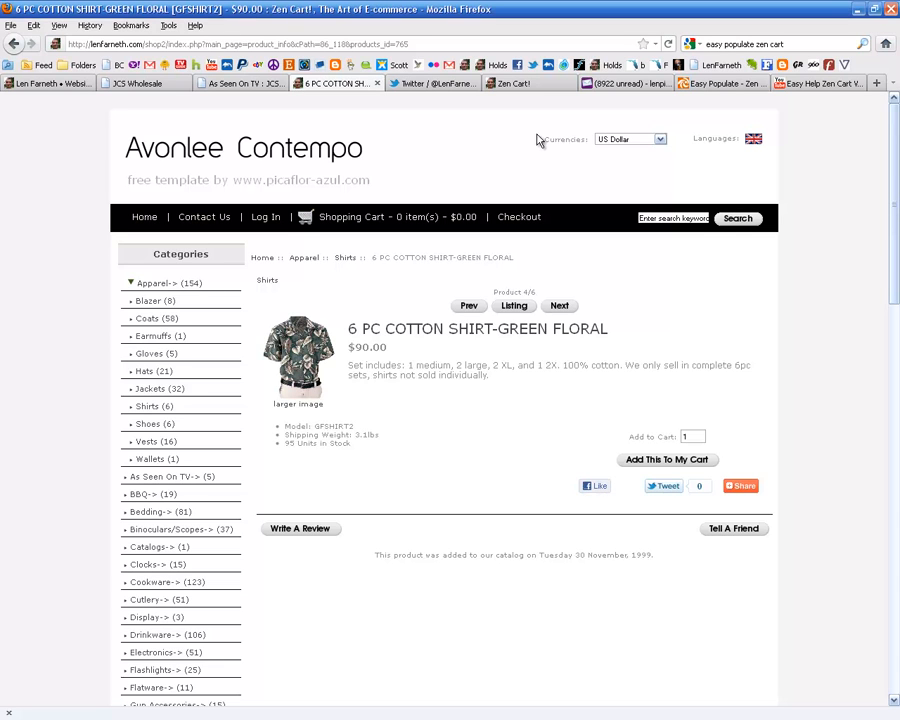
{"action": "mouse_move", "coordinate": [524, 139]}
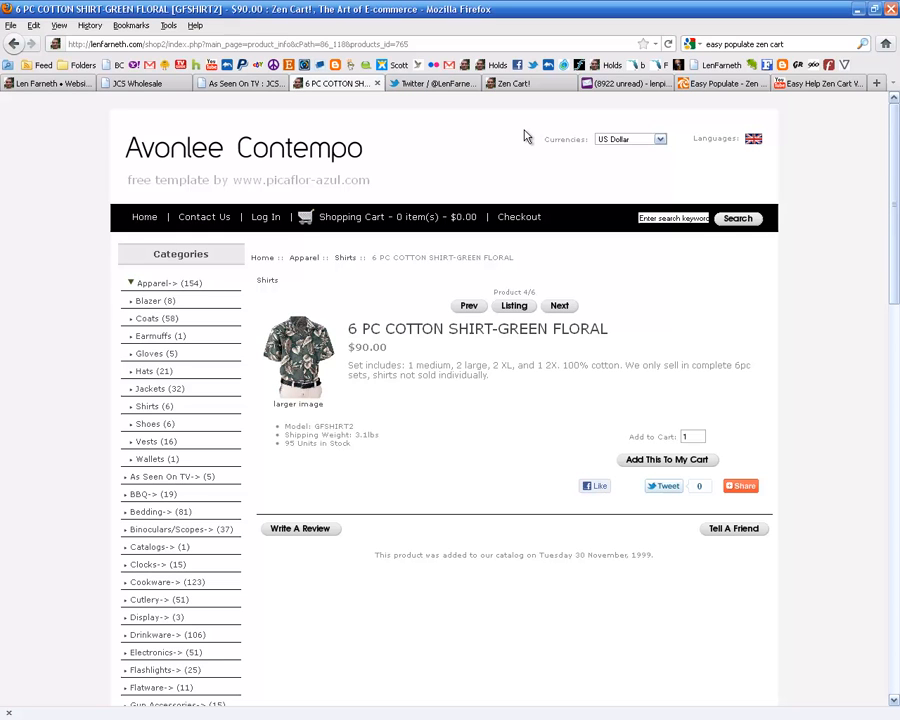
{"action": "mouse_move", "coordinate": [525, 135]}
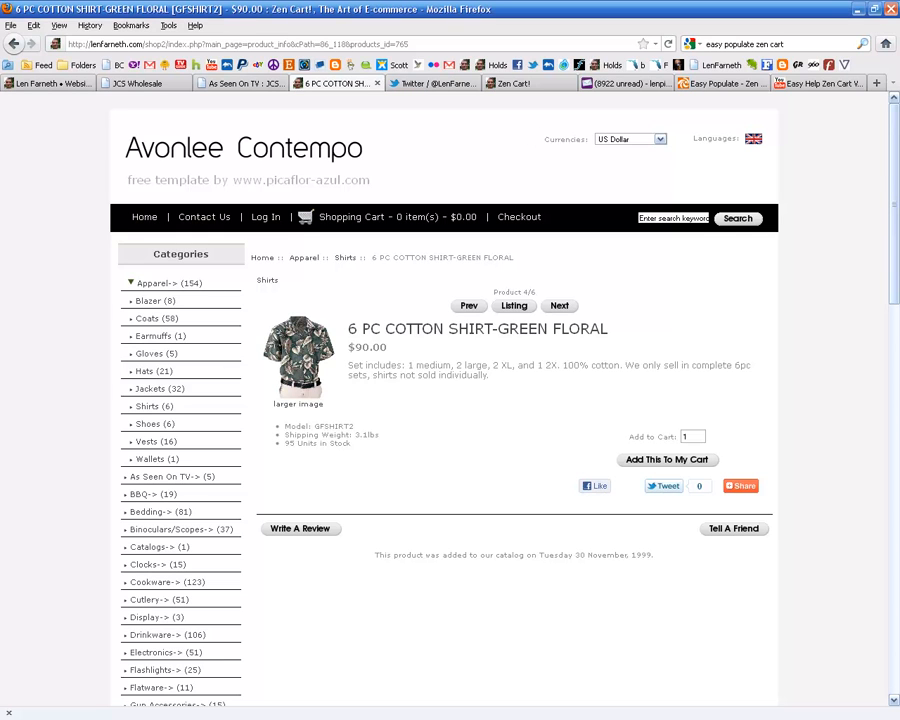